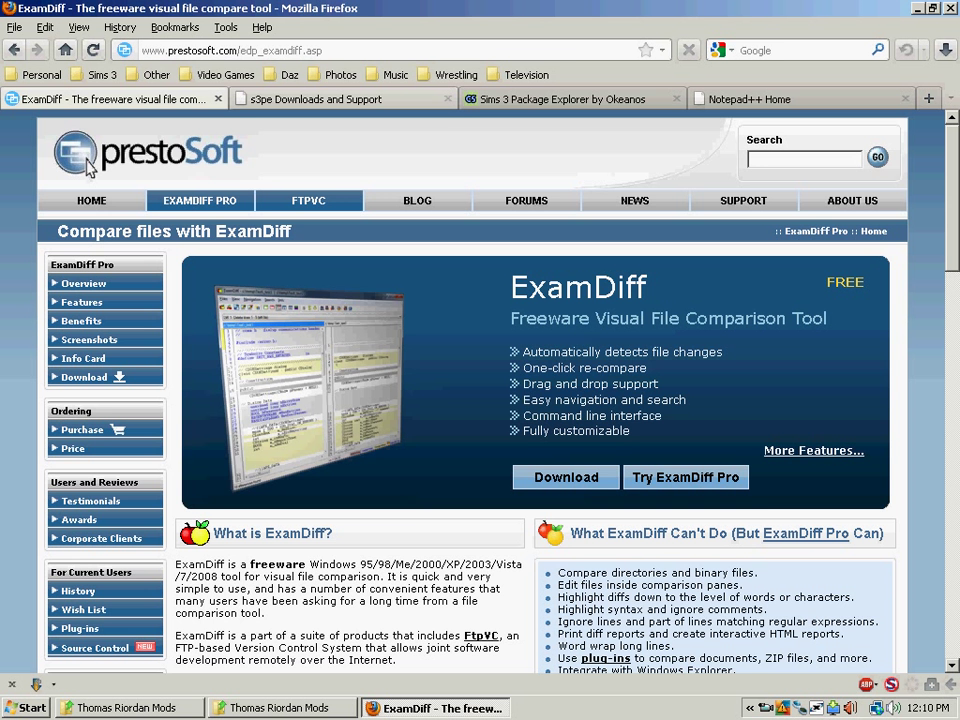
# Browse the s3pe downloads and Package Explorer thread tabs, ending on the Notepad++ home page
pyautogui.click(330, 98)
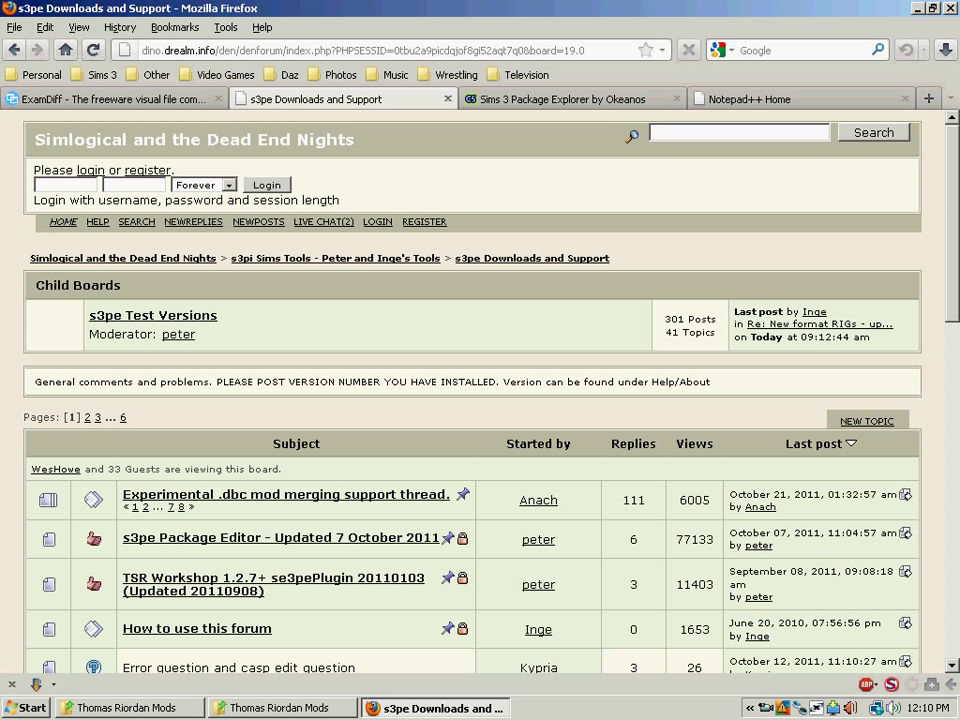
pyautogui.click(360, 50)
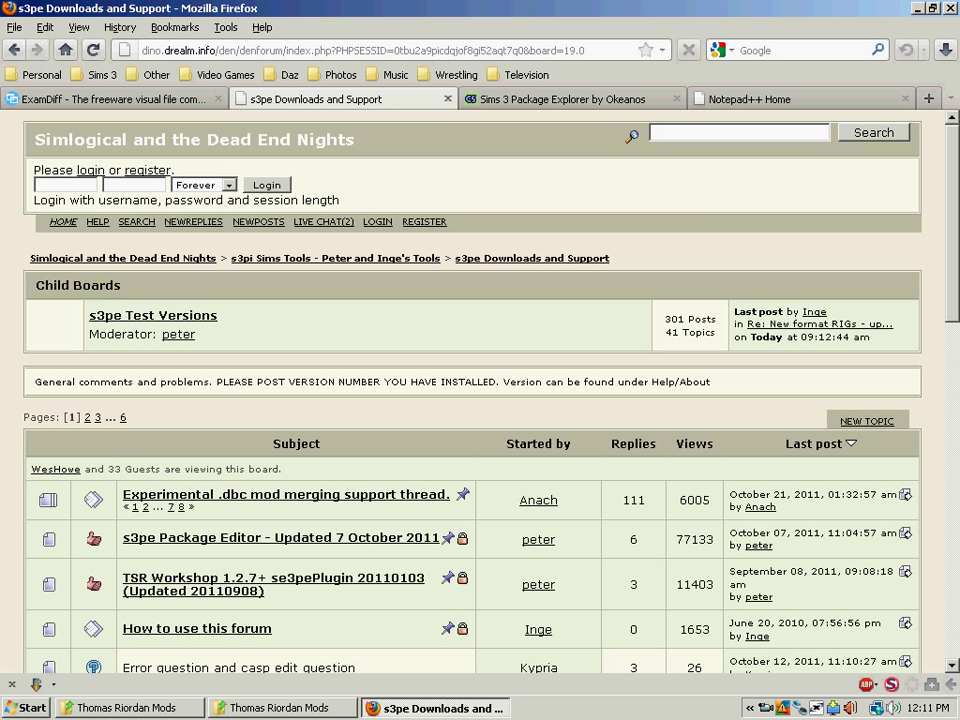
pyautogui.click(570, 98)
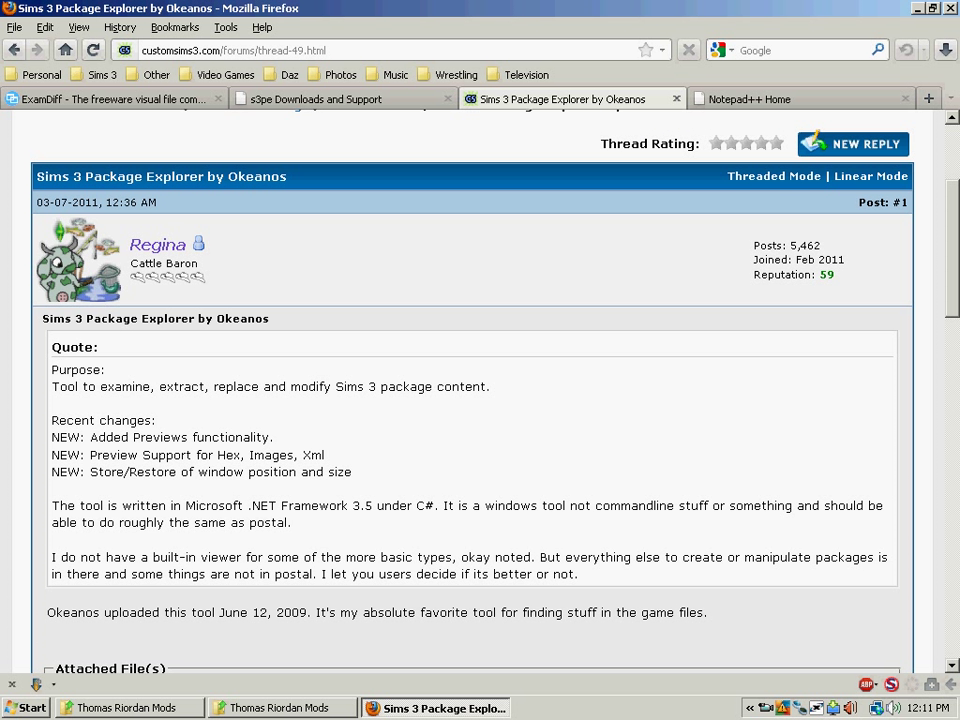
pyautogui.scroll(-3)
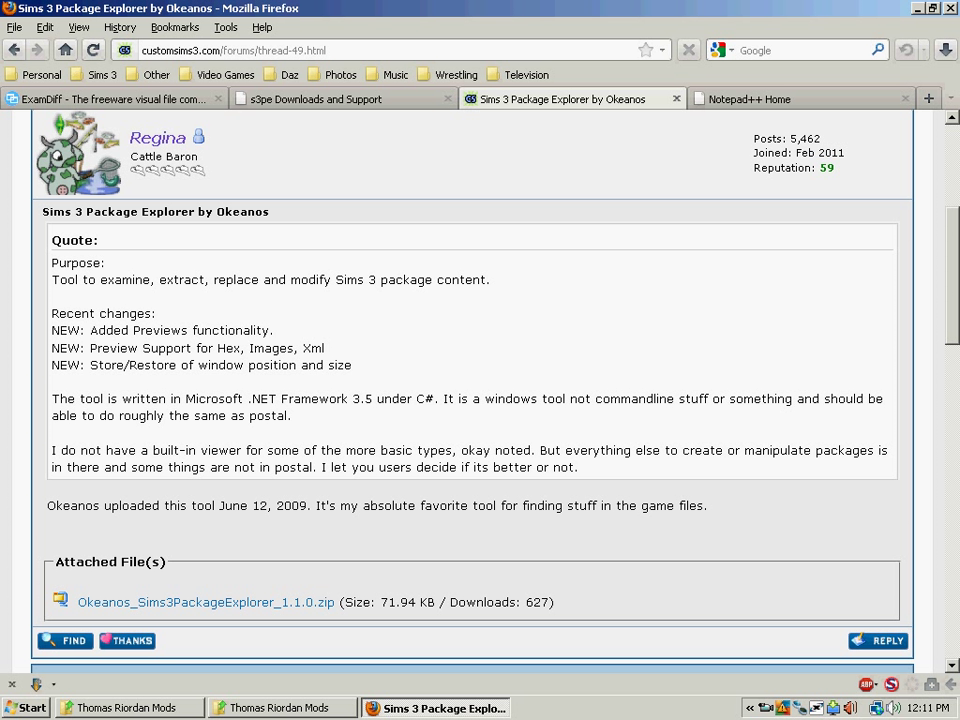
pyautogui.scroll(3)
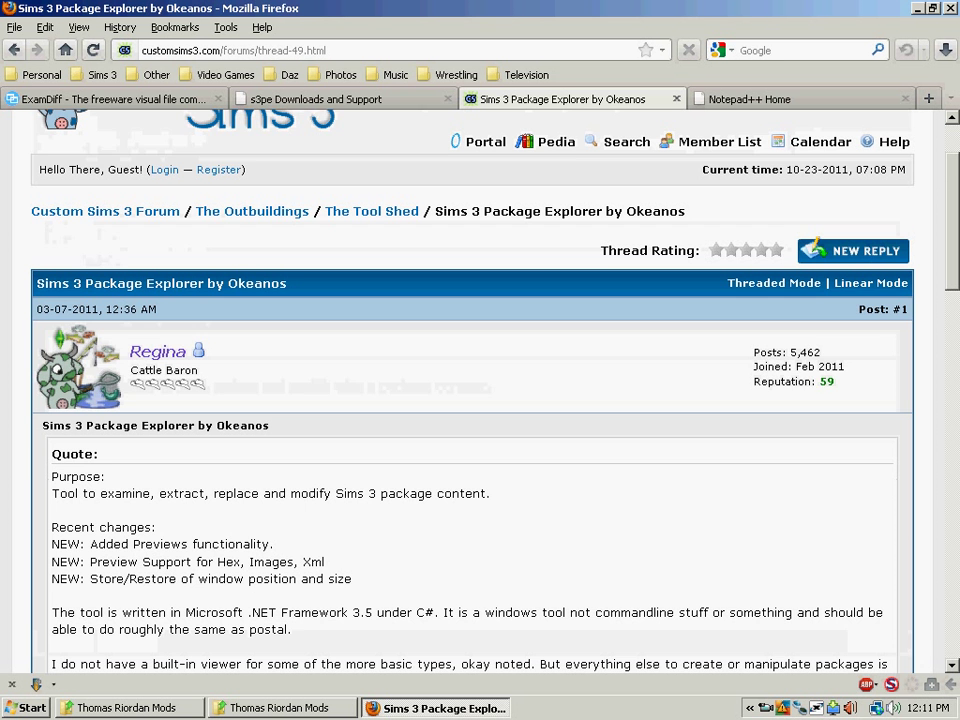
pyautogui.click(785, 98)
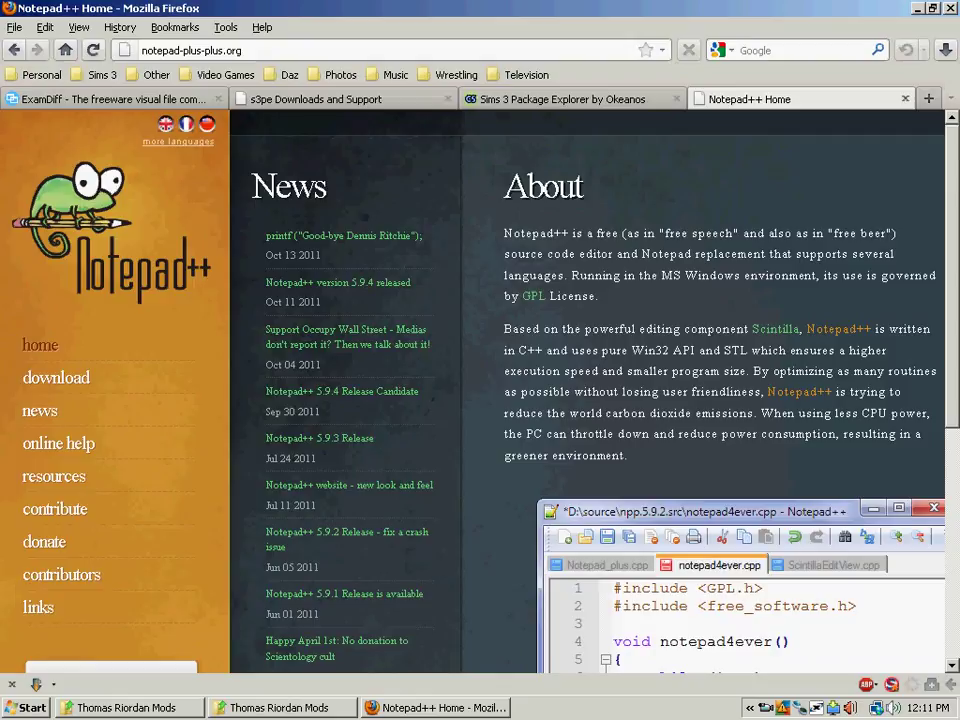
pyautogui.click(135, 706)
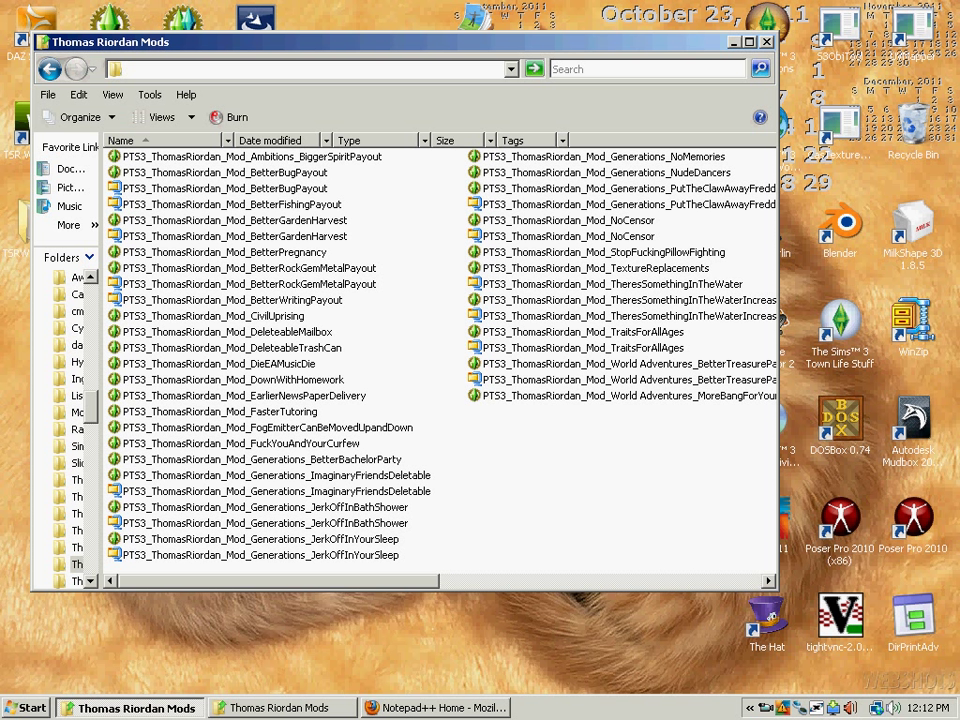
pyautogui.click(224, 379)
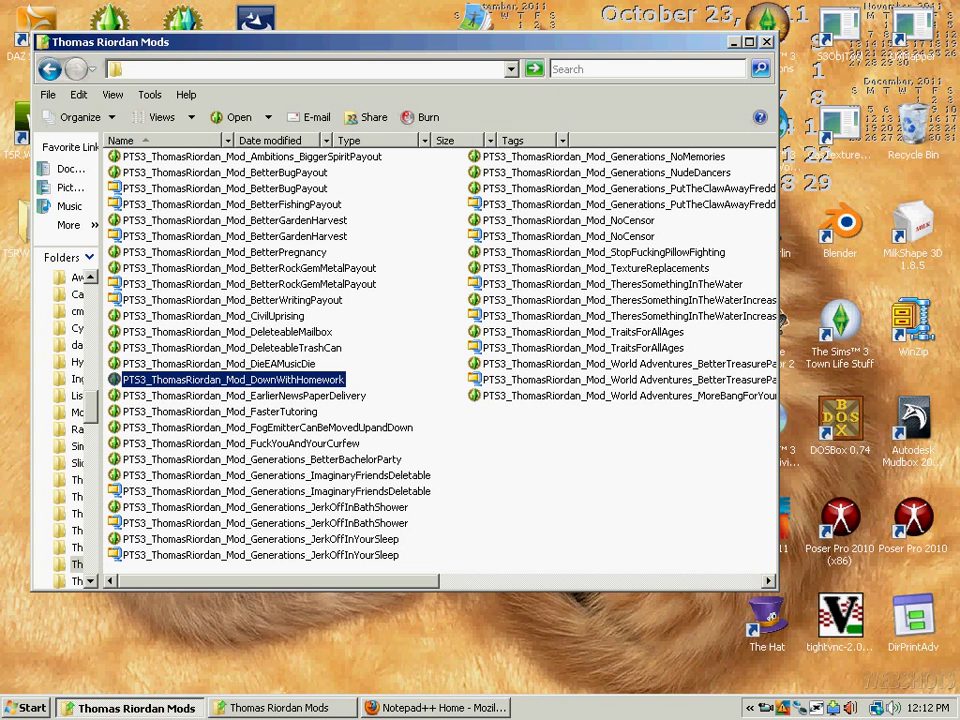
# Open DownWithHomework in s3pe and export its Homework XML to Pets\Compare, replacing the old copy
pyautogui.doubleClick(232, 379)
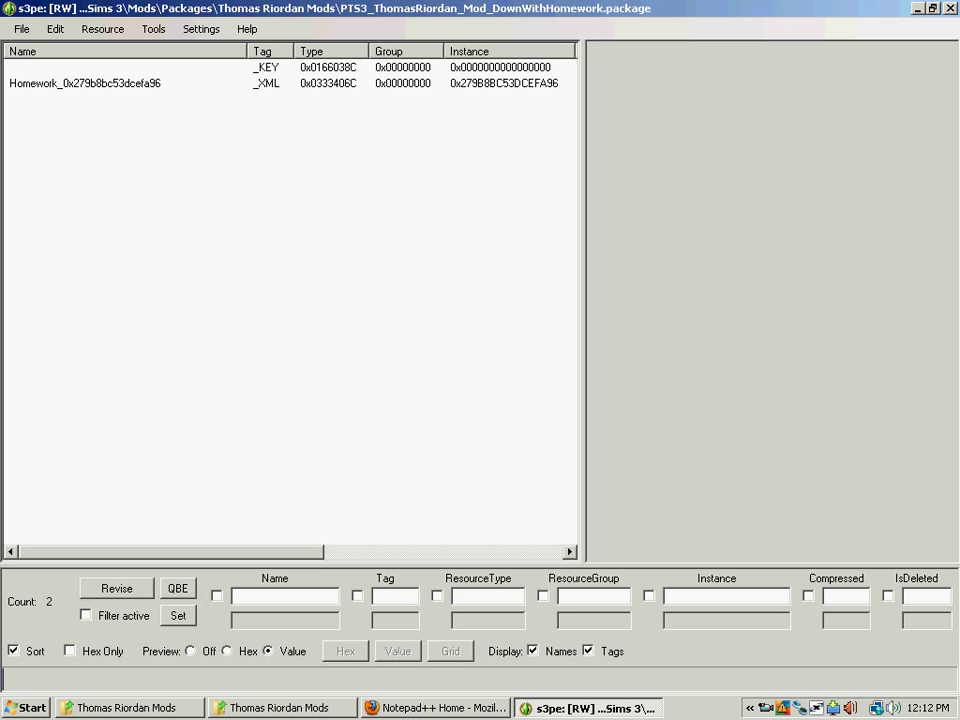
pyautogui.click(85, 73)
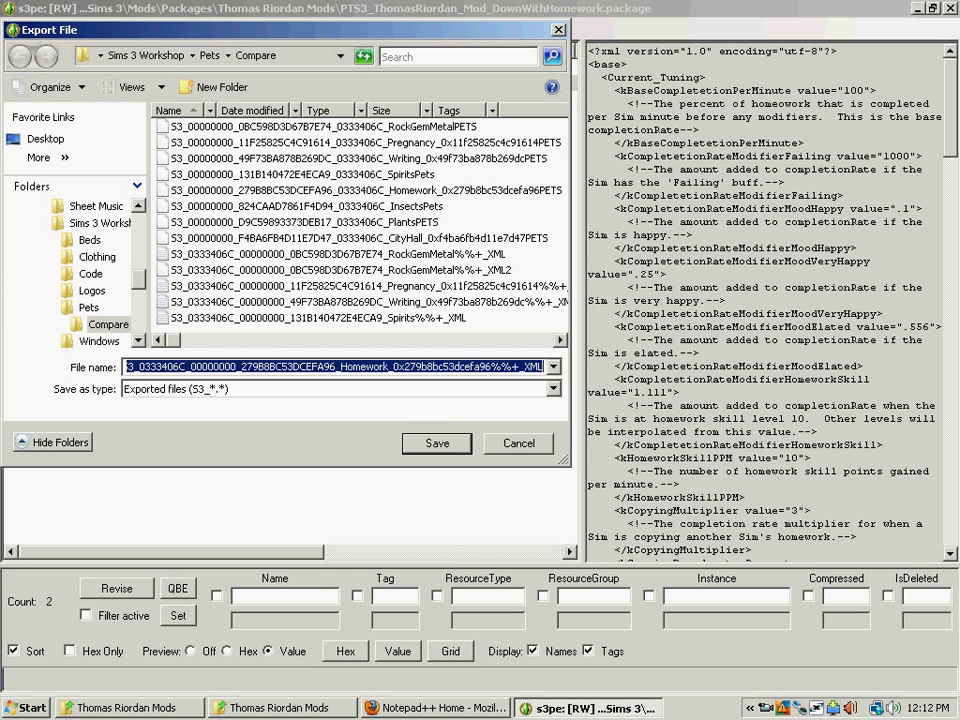
pyautogui.click(436, 443)
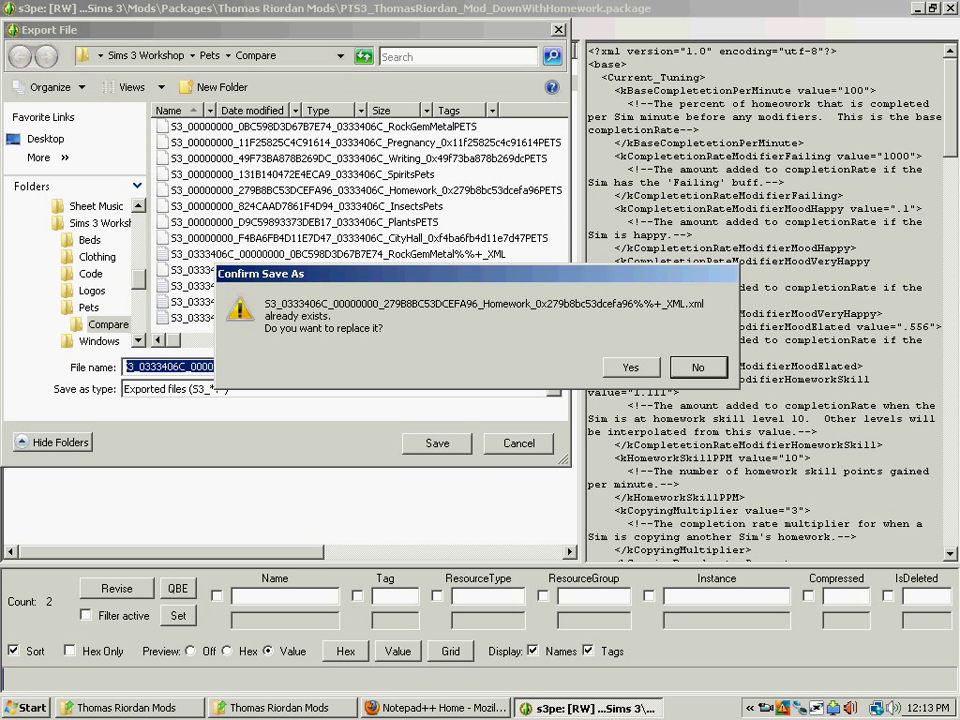
pyautogui.click(631, 366)
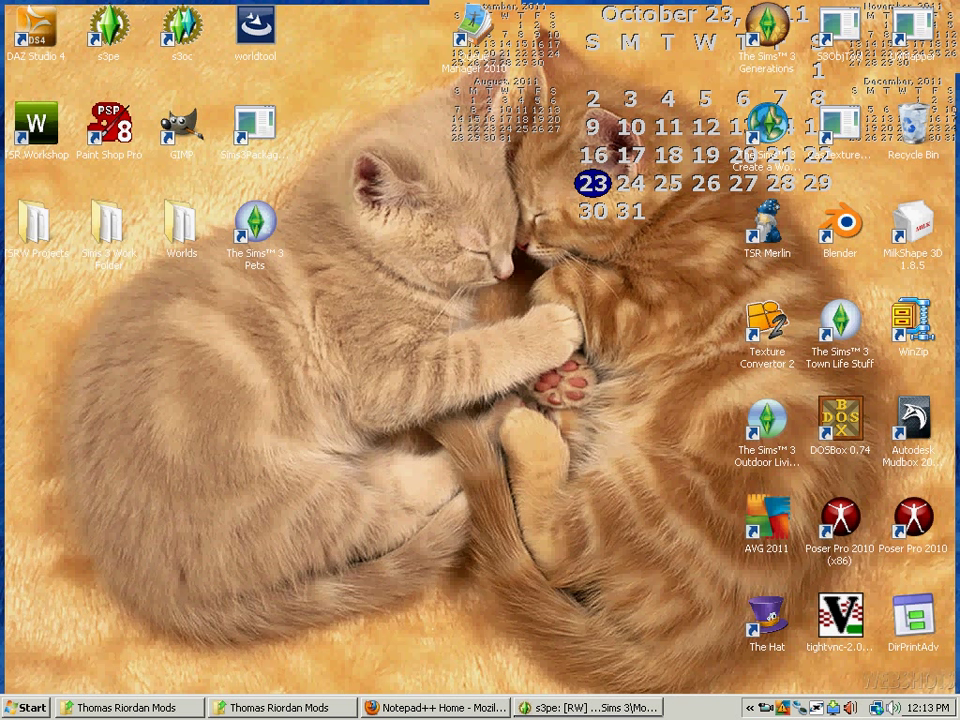
# Launch Sims 3 Package Explorer from the desktop and open GameplayData from Game\Bin\Gameplay
pyautogui.click(254, 122)
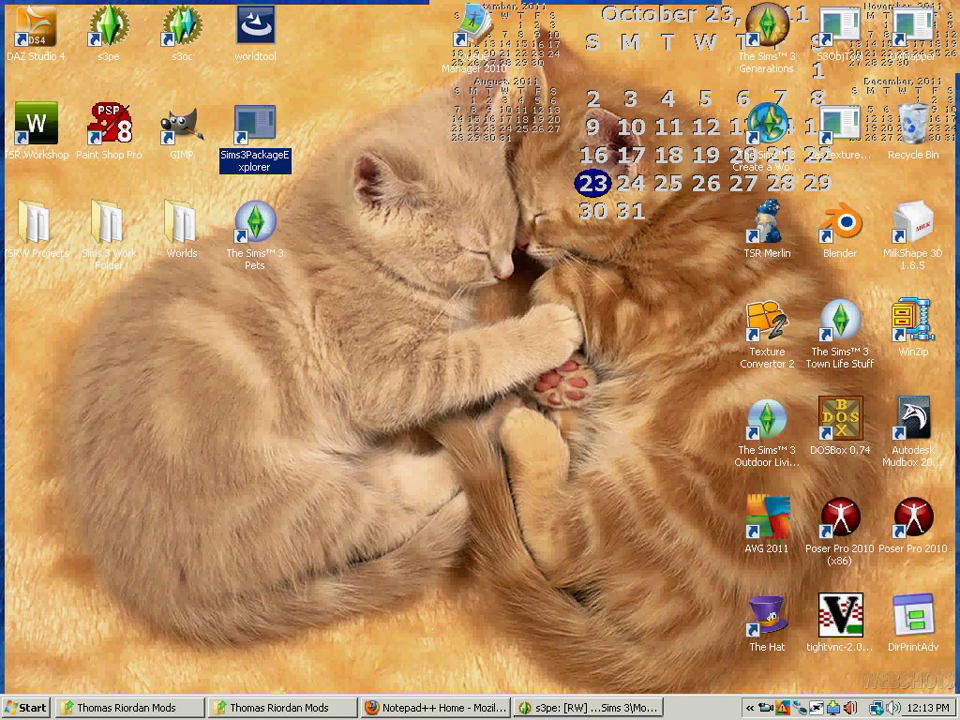
pyautogui.doubleClick(255, 120)
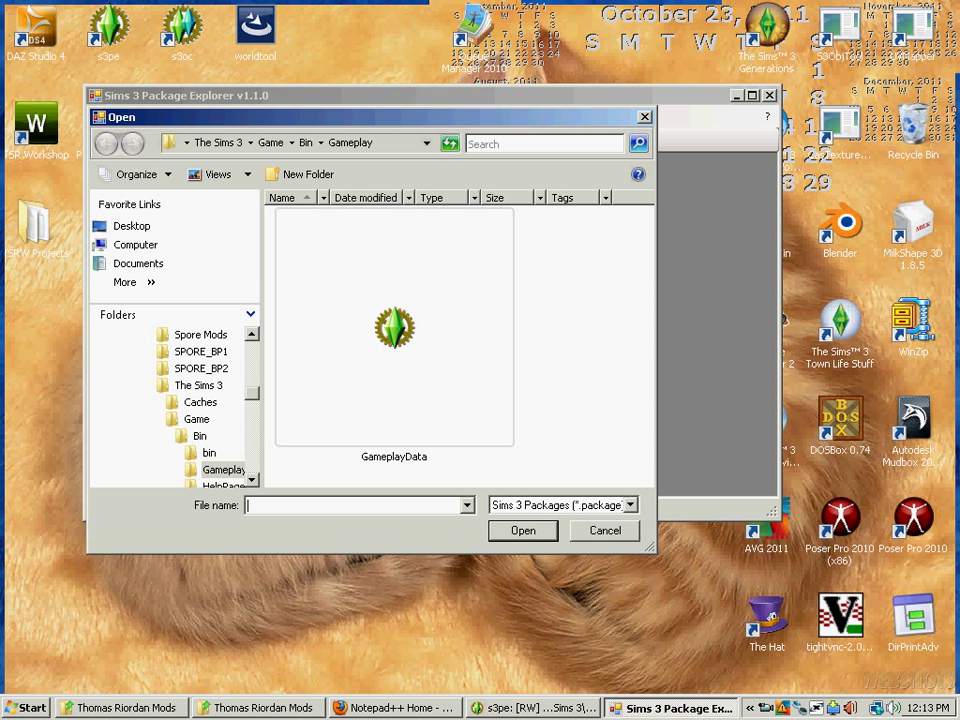
pyautogui.click(394, 328)
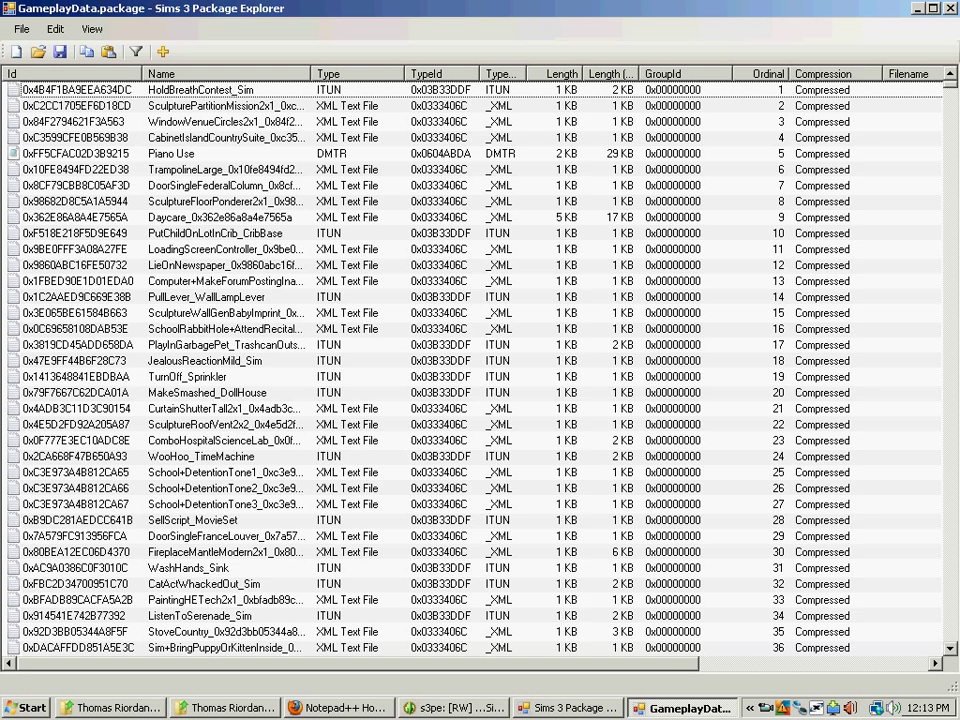
# Show the GameplayData filter fields in Package Explorer and type 'homew'
pyautogui.click(138, 52)
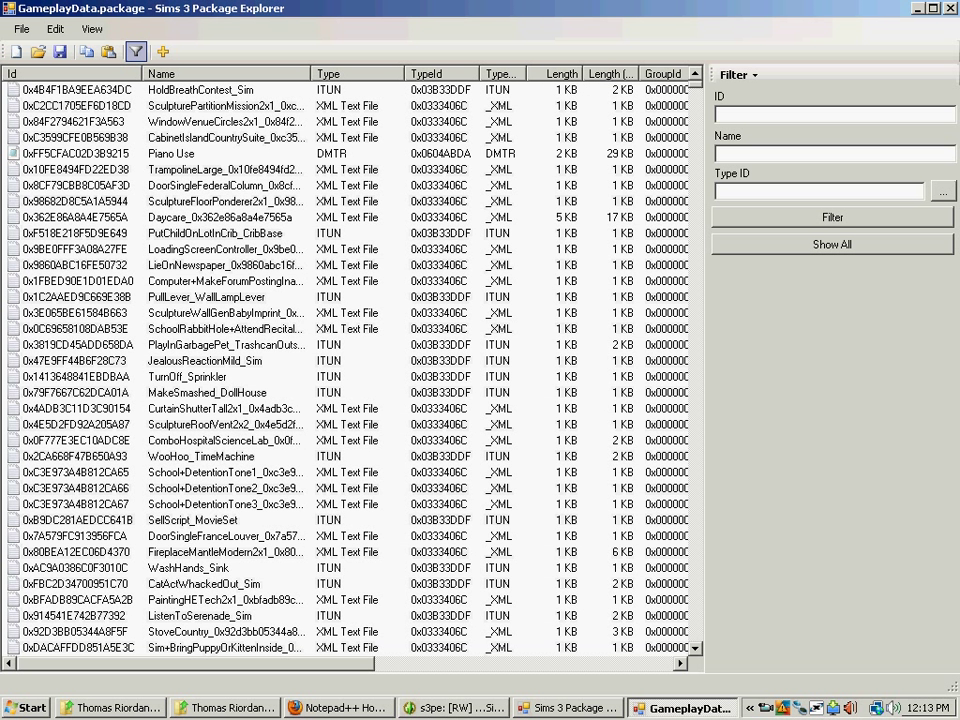
pyautogui.write('homew')
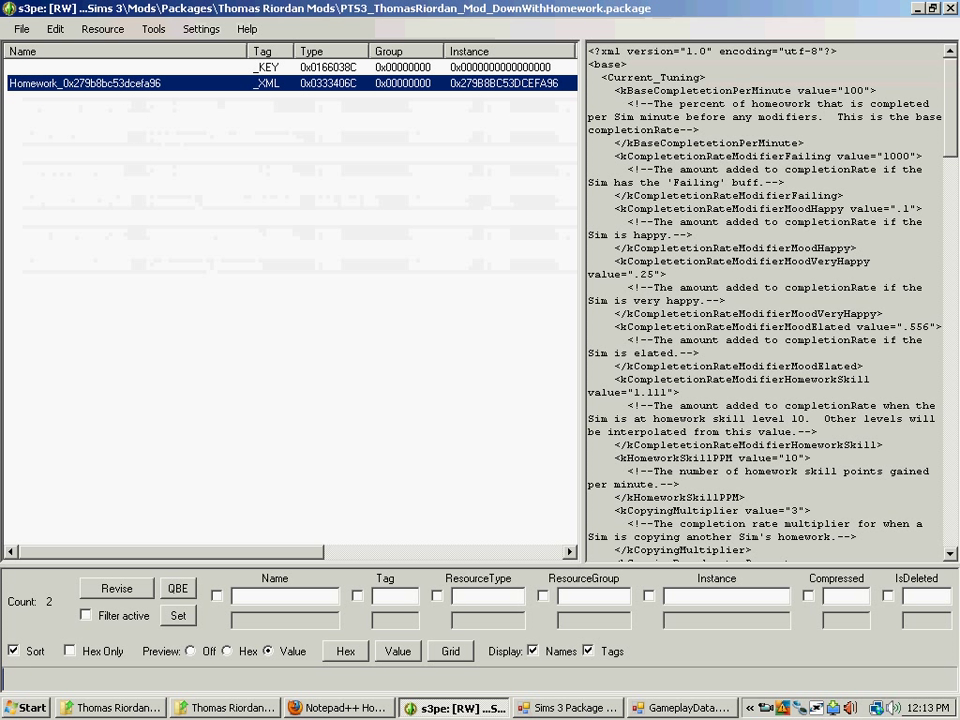
# Copy Homework's instance ID 0x279B8BC53DCEFA96 from s3pe Details and return to GameplayData
pyautogui.rightClick(85, 83)
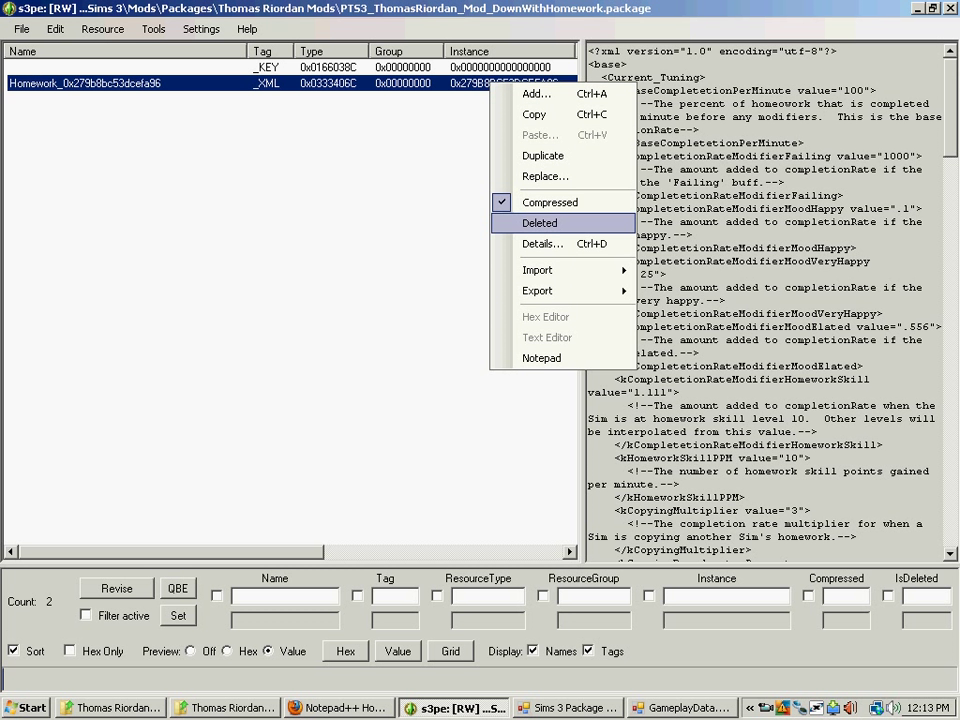
pyautogui.click(543, 243)
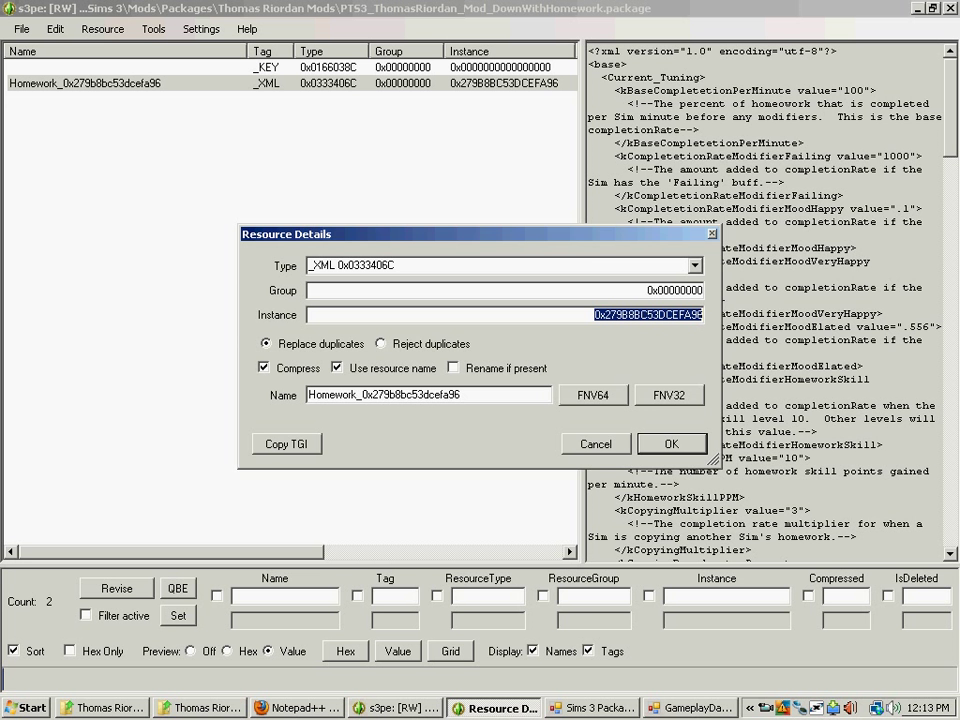
pyautogui.click(672, 443)
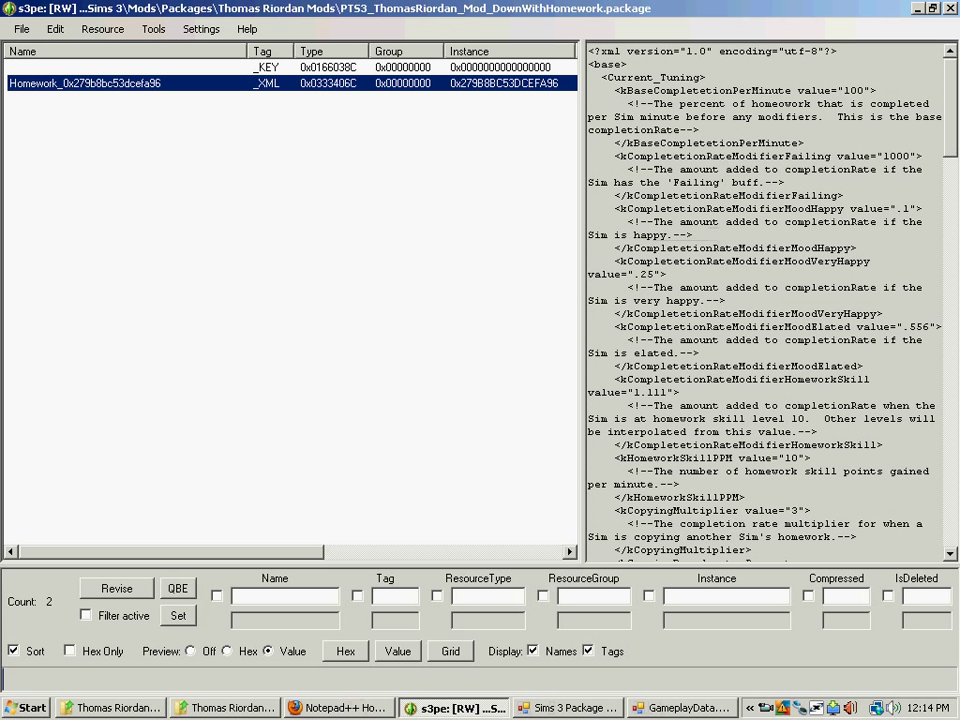
pyautogui.click(679, 708)
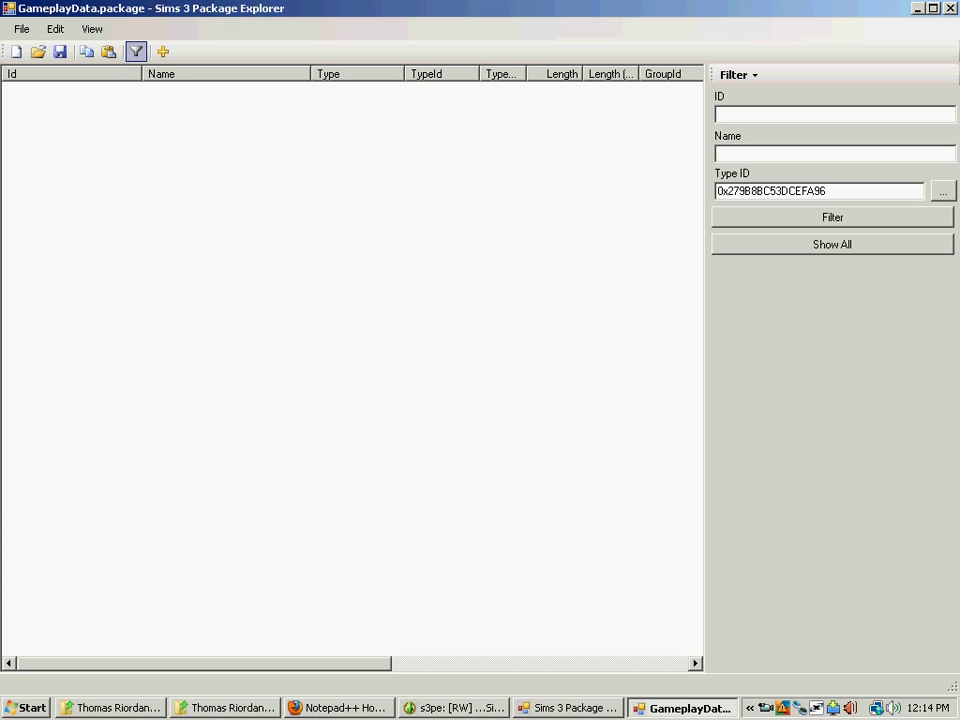
# Filter GameplayData by the Homework ID, extract Homework to Pets\Compare, and close Package Explorer
pyautogui.click(831, 246)
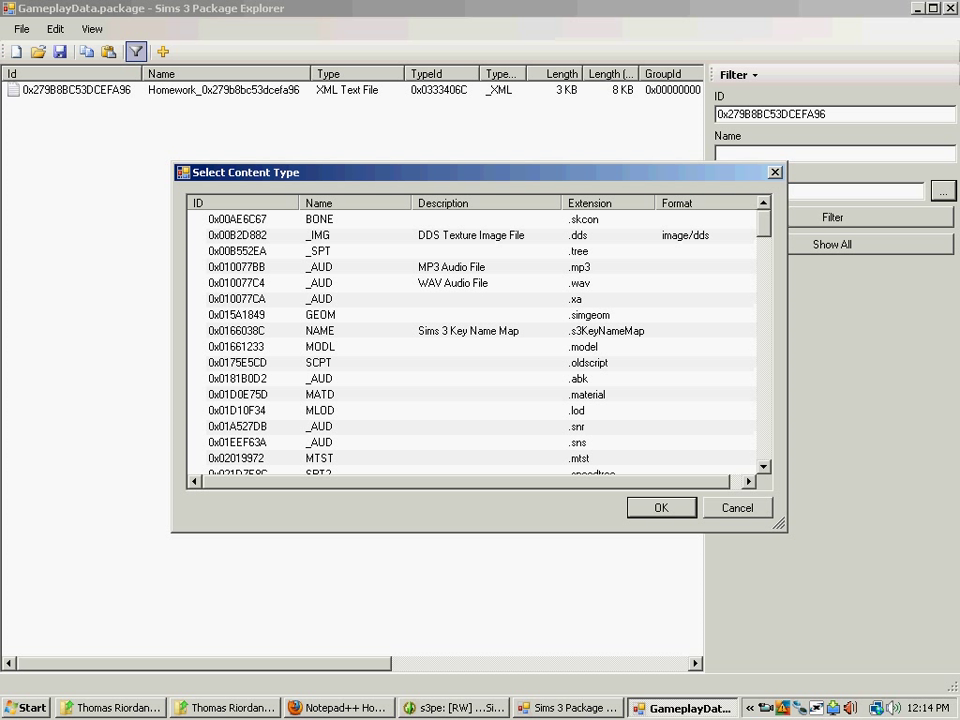
pyautogui.click(737, 507)
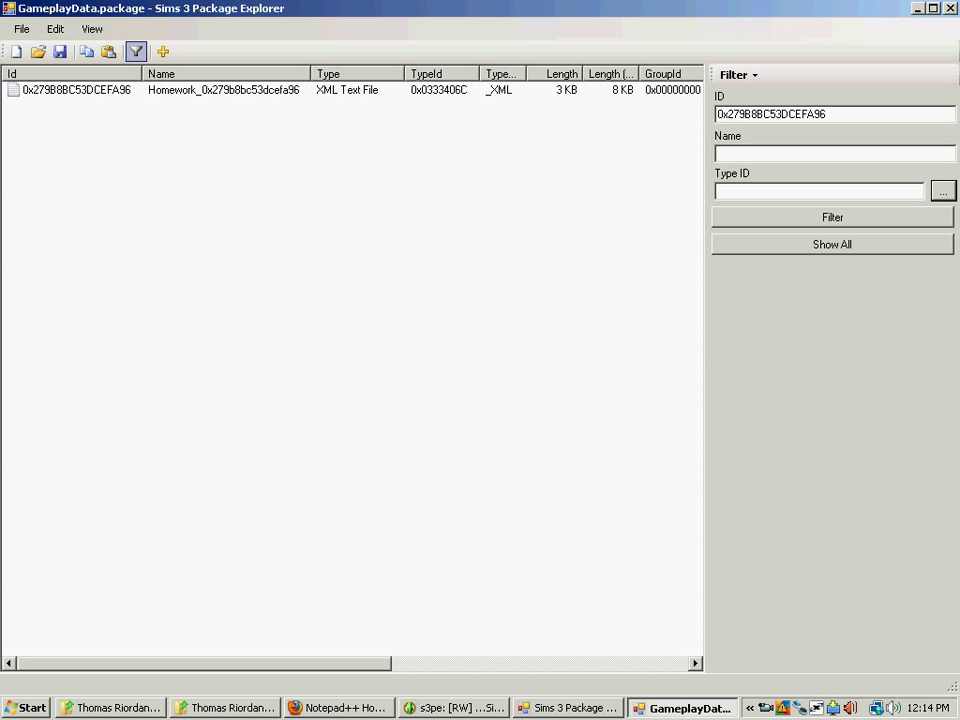
pyautogui.rightClick(230, 95)
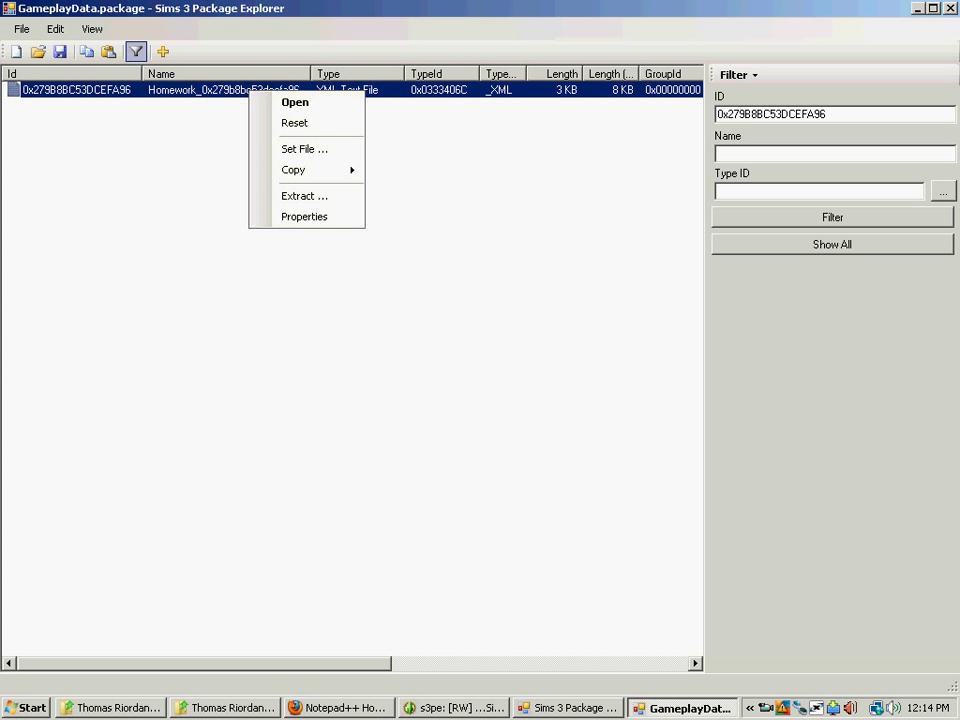
pyautogui.click(303, 195)
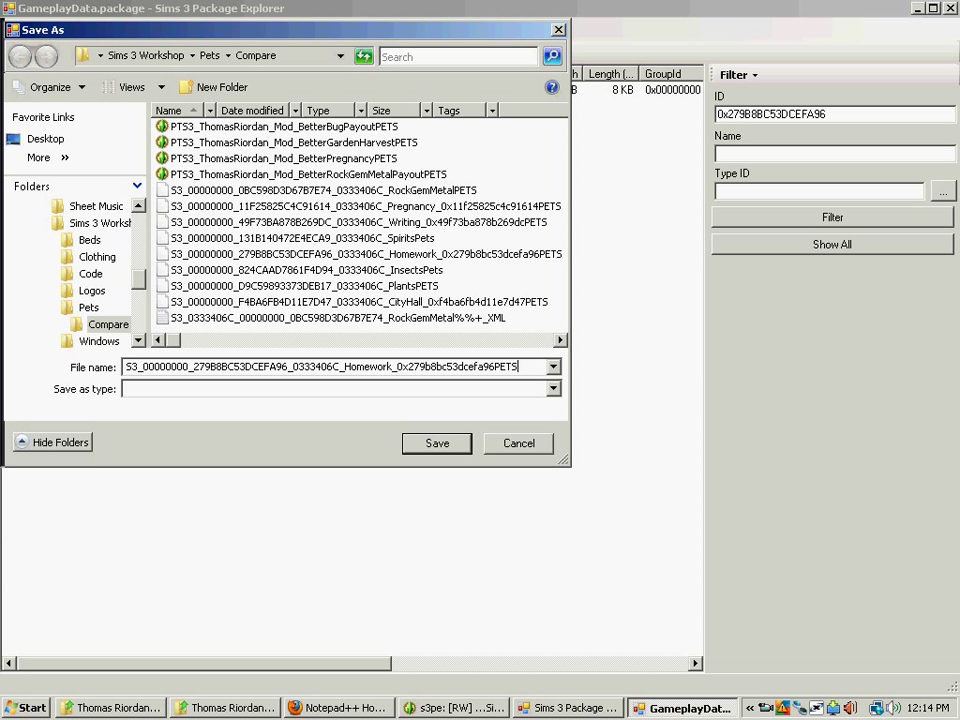
pyautogui.click(437, 443)
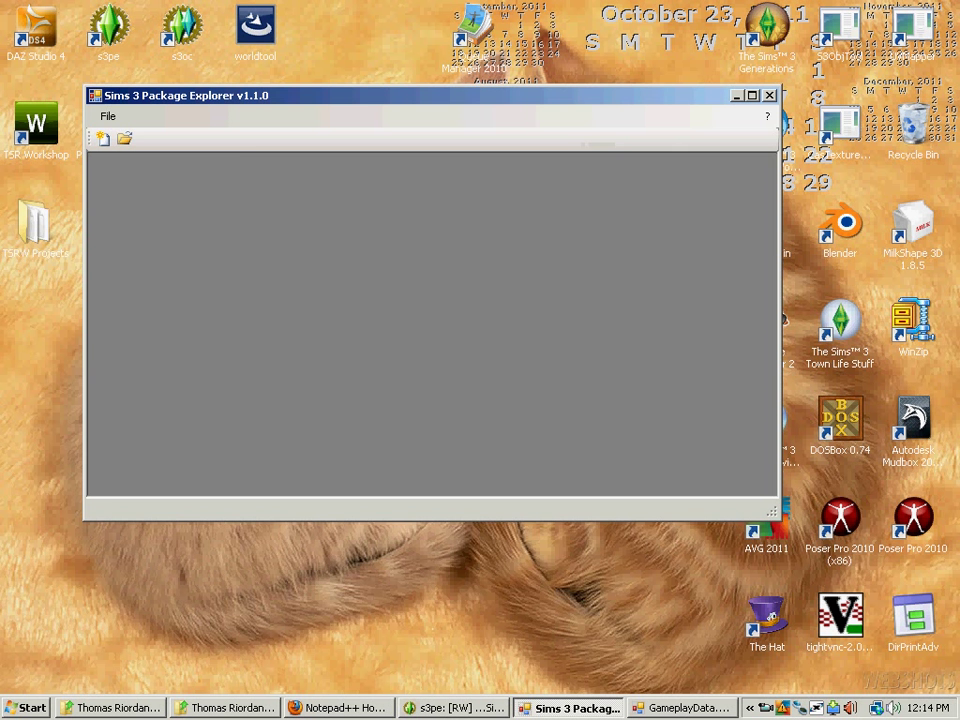
pyautogui.click(768, 94)
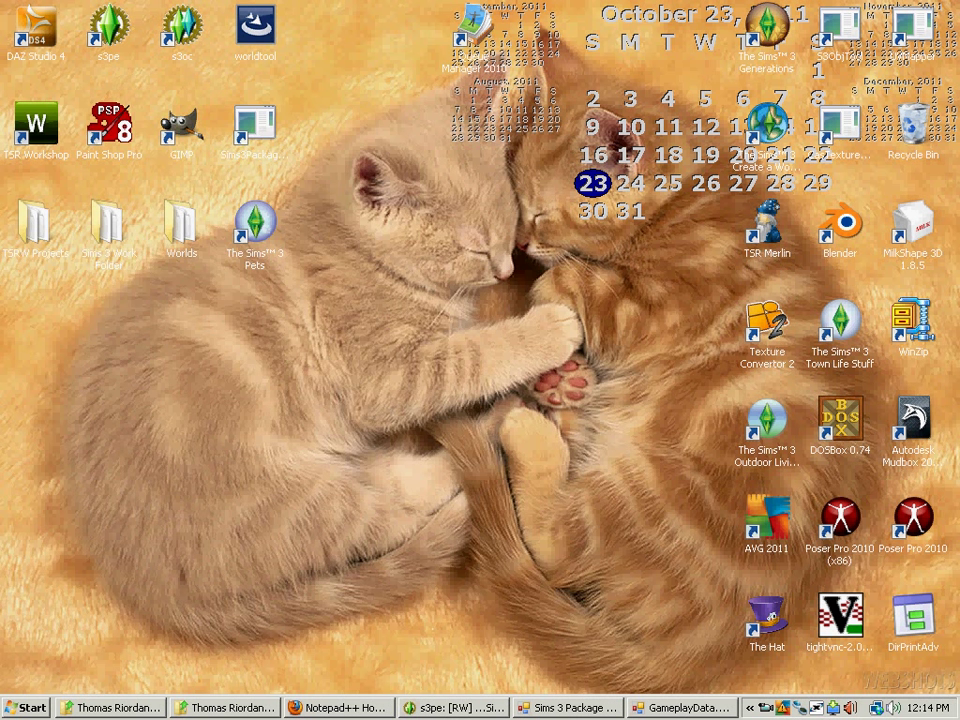
# Launch ExamDiff comparing the mod's Homework XML (File 1) against Homework PETS (File 2)
pyautogui.click(33, 708)
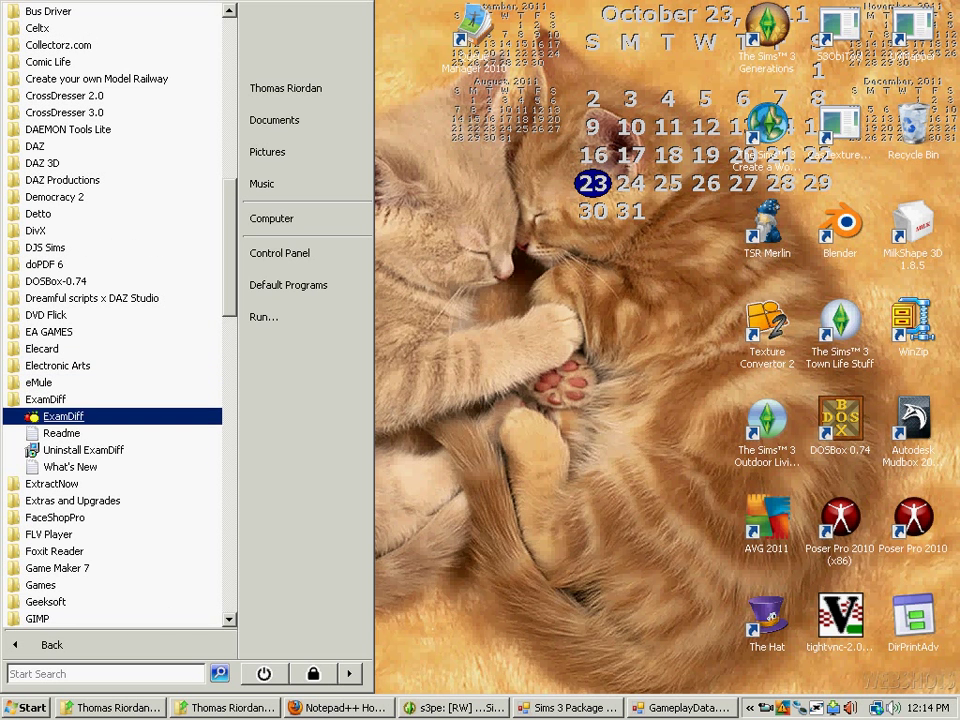
pyautogui.click(57, 416)
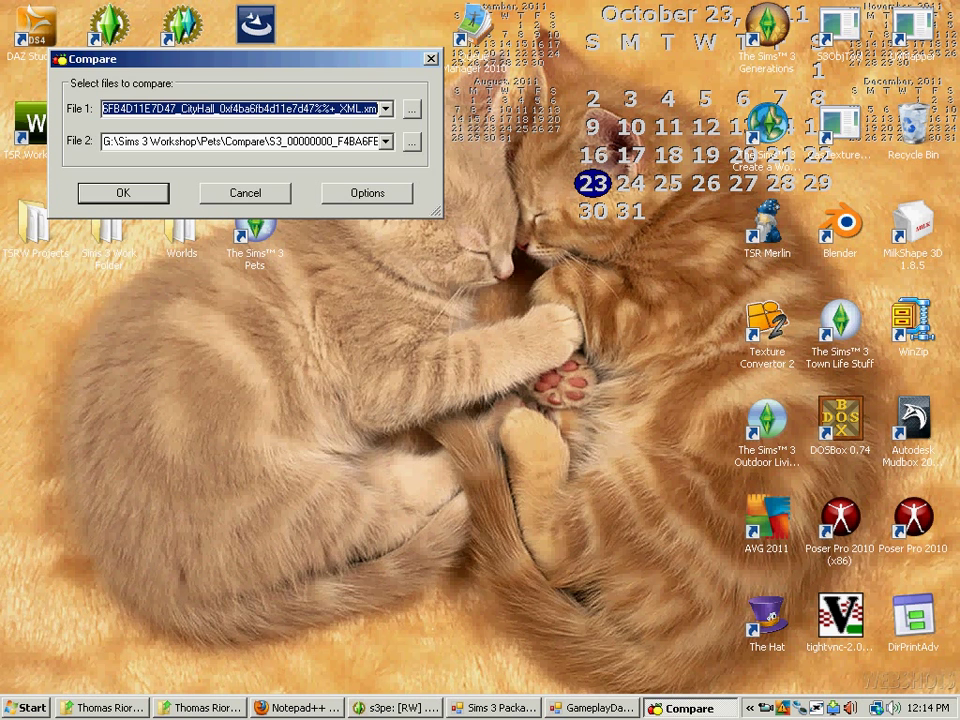
pyautogui.click(409, 108)
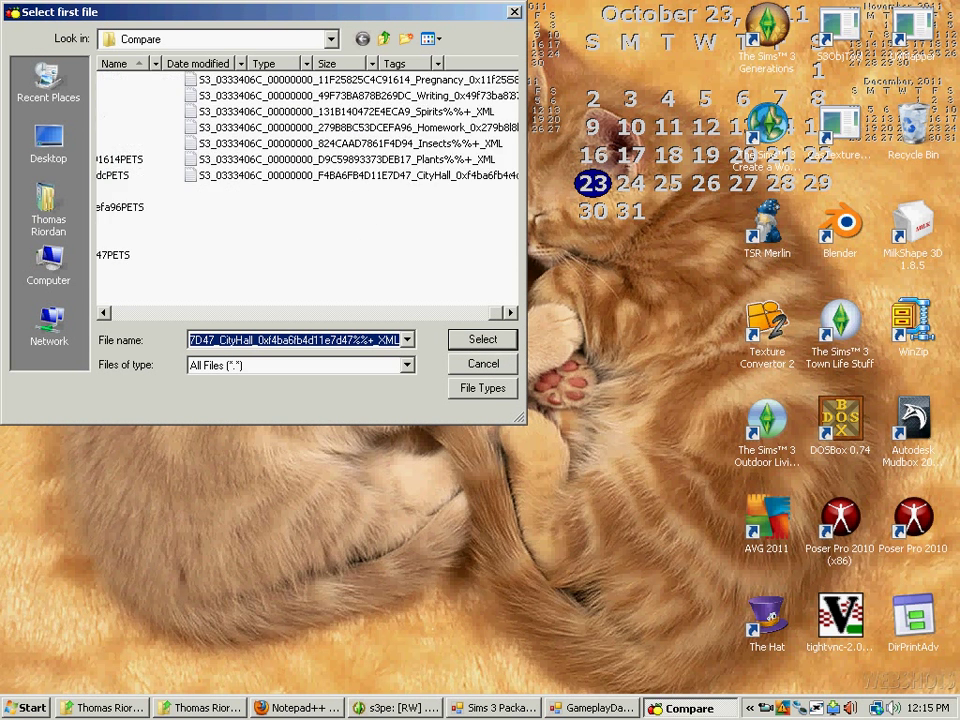
pyautogui.click(482, 339)
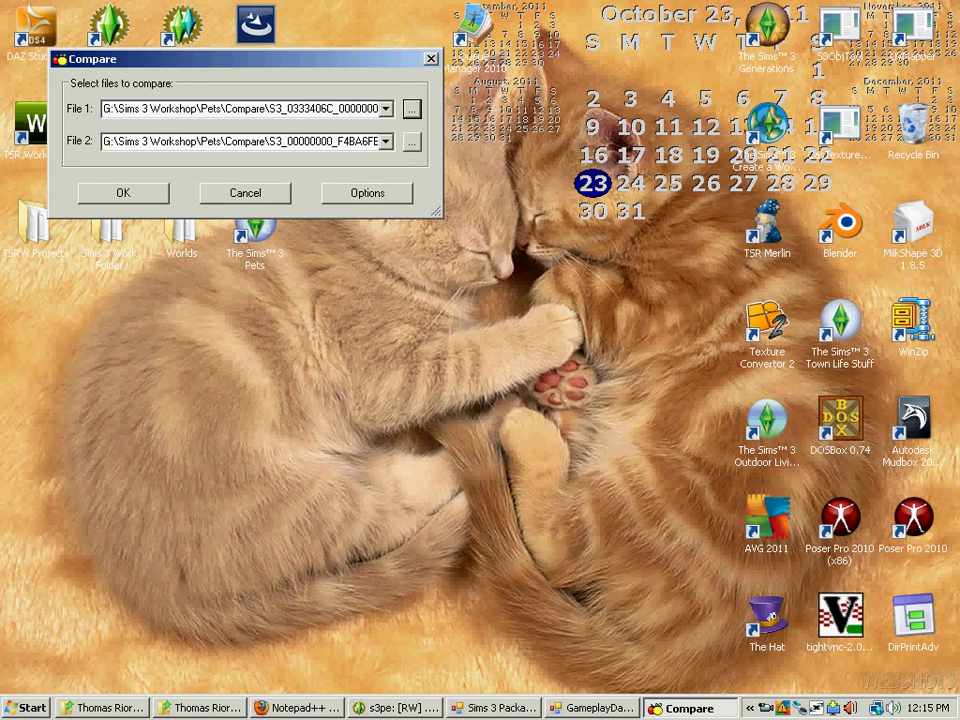
pyautogui.click(410, 141)
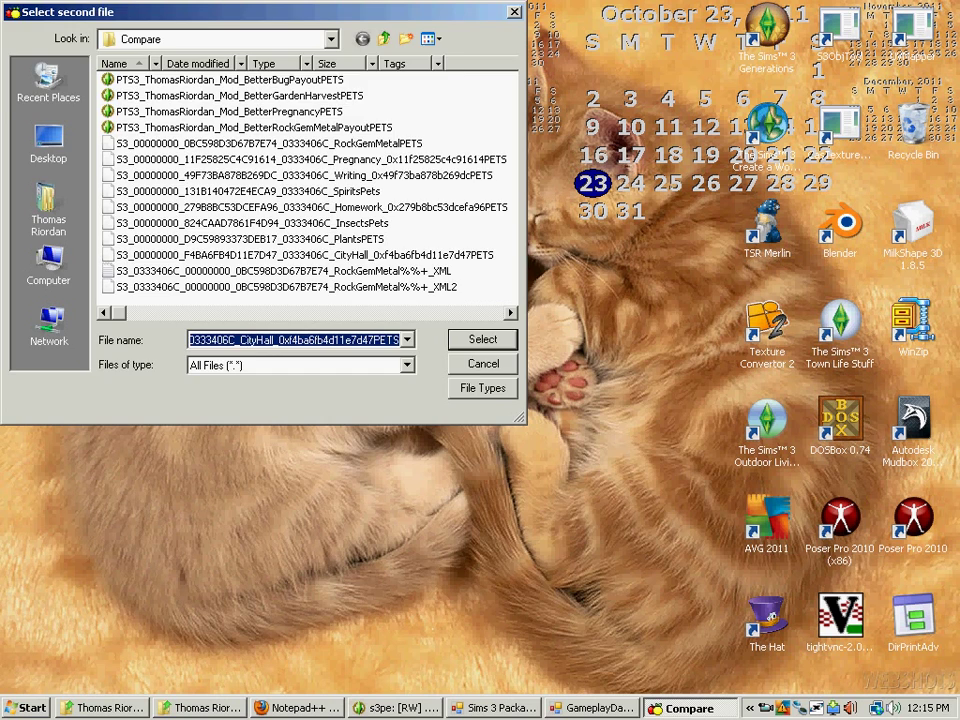
pyautogui.click(483, 339)
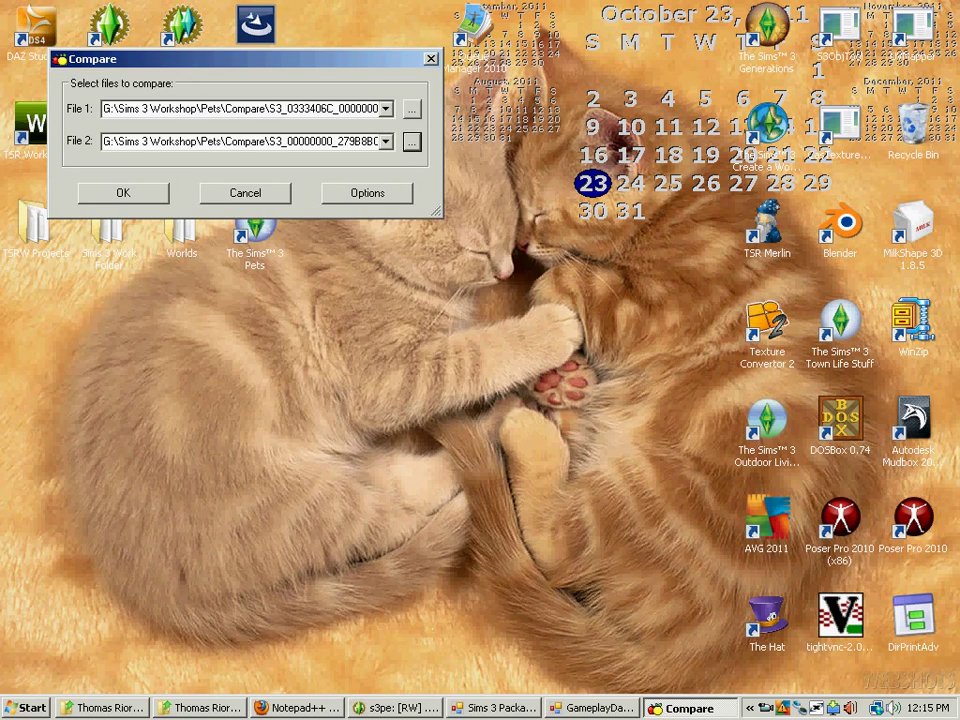
pyautogui.click(123, 192)
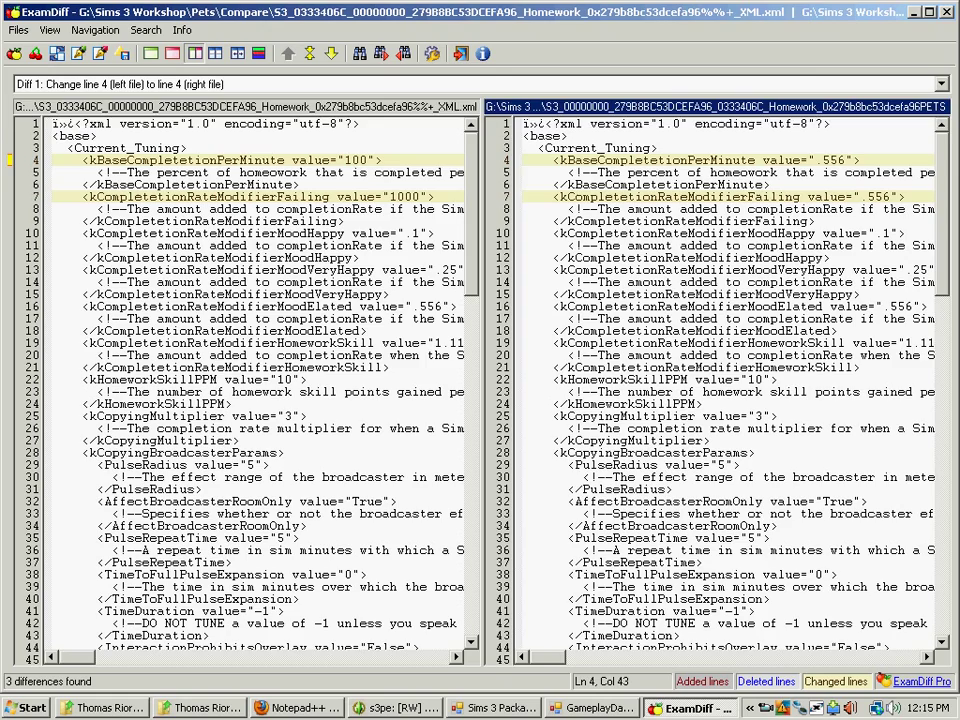
# Scroll through the three Homework differences down to the added Pets lines 65–76
pyautogui.scroll(-3)
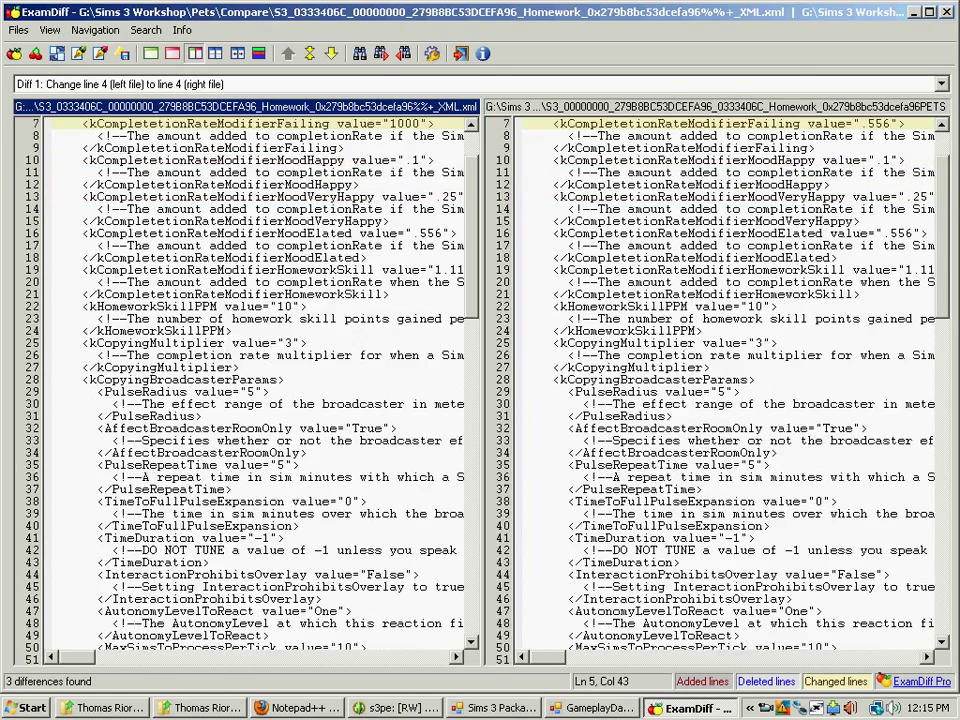
pyautogui.scroll(-3)
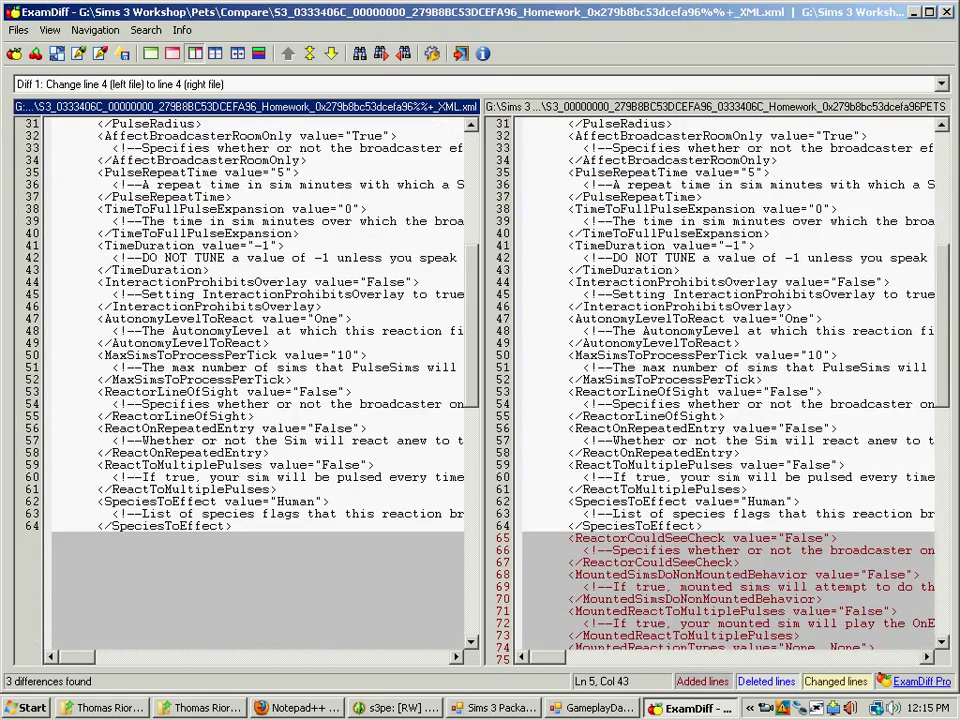
pyautogui.scroll(-3)
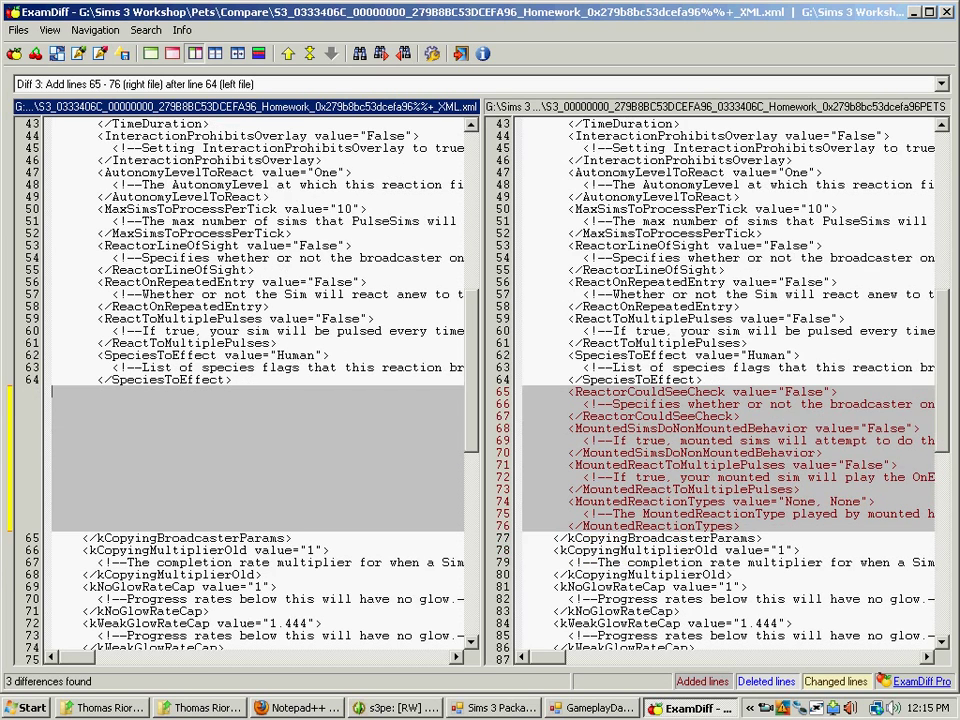
pyautogui.scroll(-3)
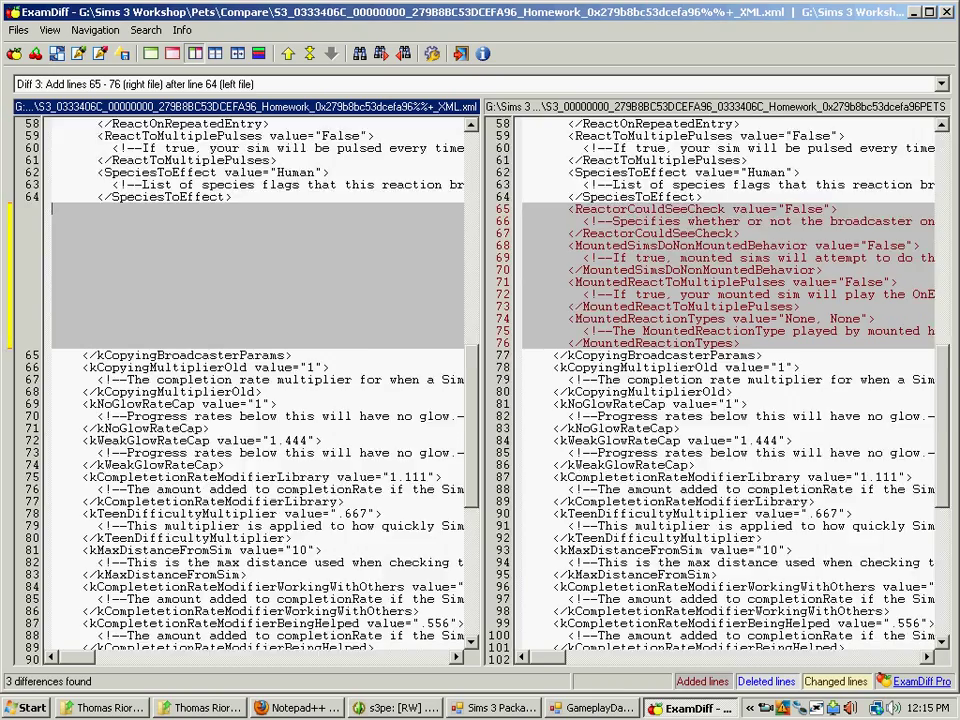
pyautogui.scroll(-3)
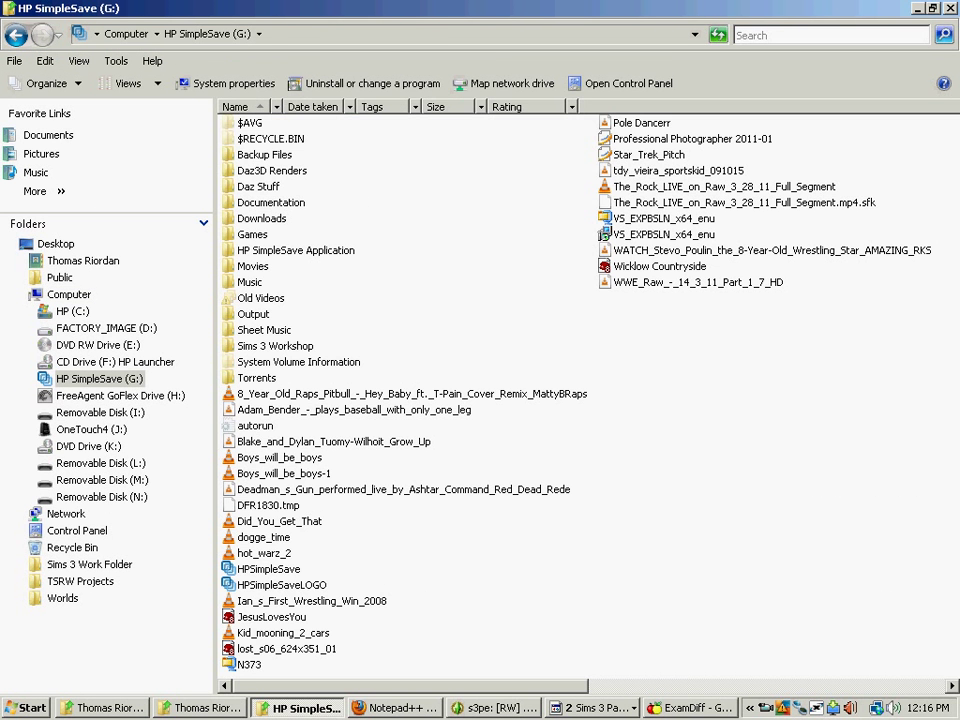
# Open Sims 3 Workshop > Pets > Compare on G: and act on the Homework XML file
pyautogui.doubleClick(275, 345)
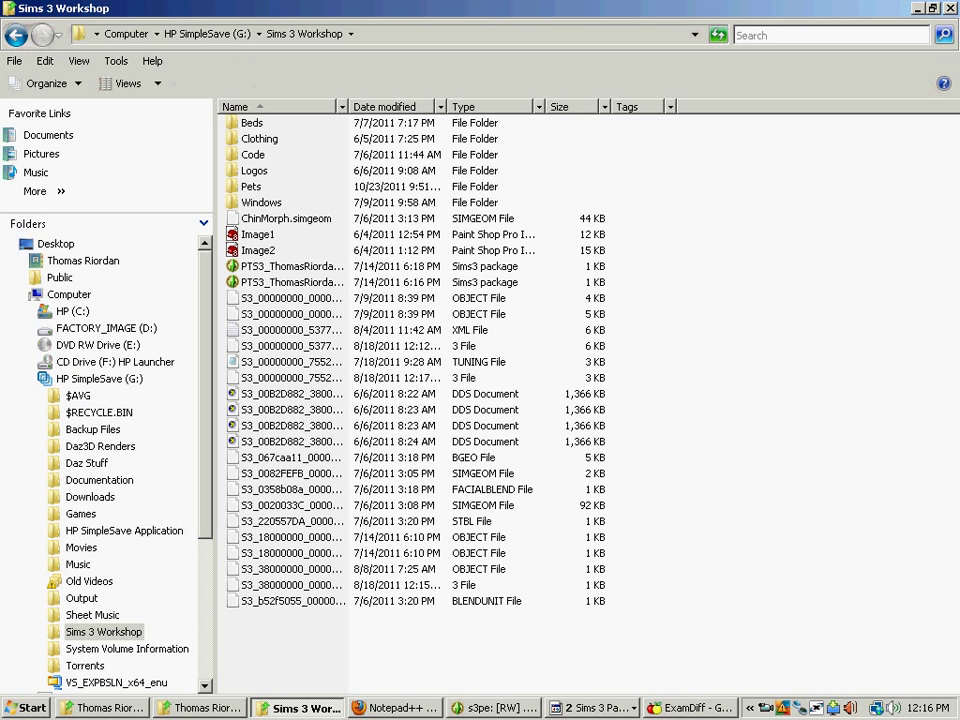
pyautogui.doubleClick(251, 186)
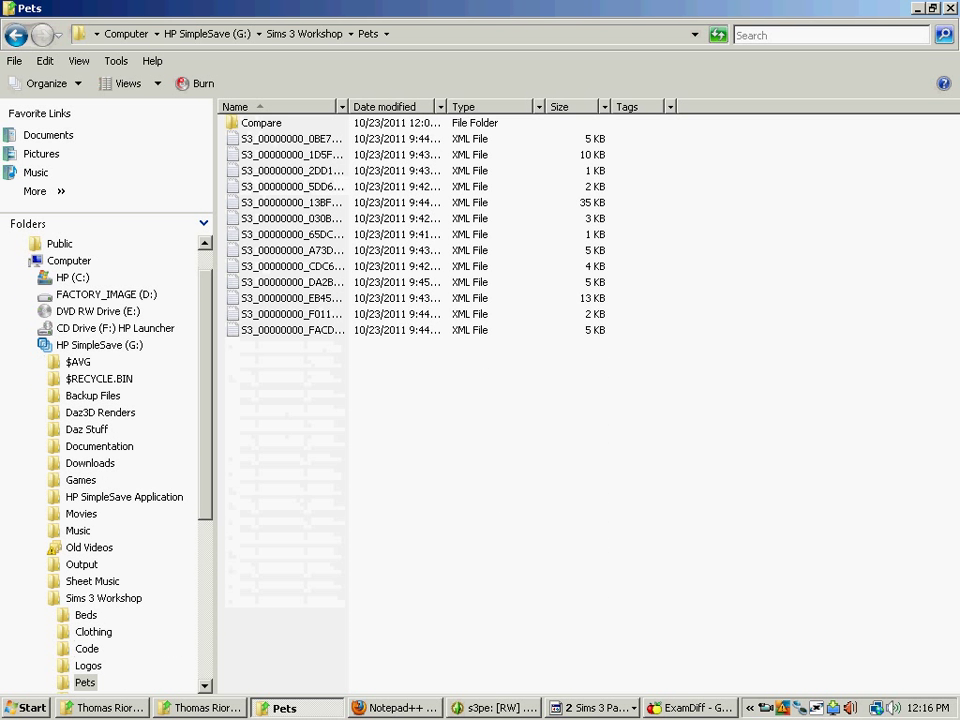
pyautogui.doubleClick(262, 122)
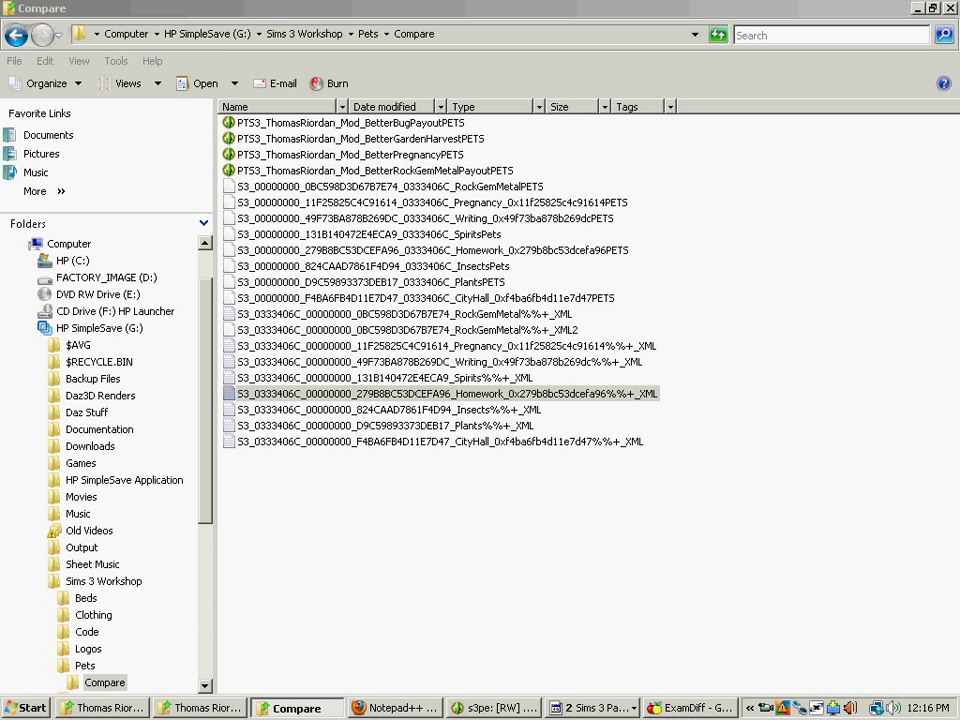
pyautogui.doubleClick(443, 393)
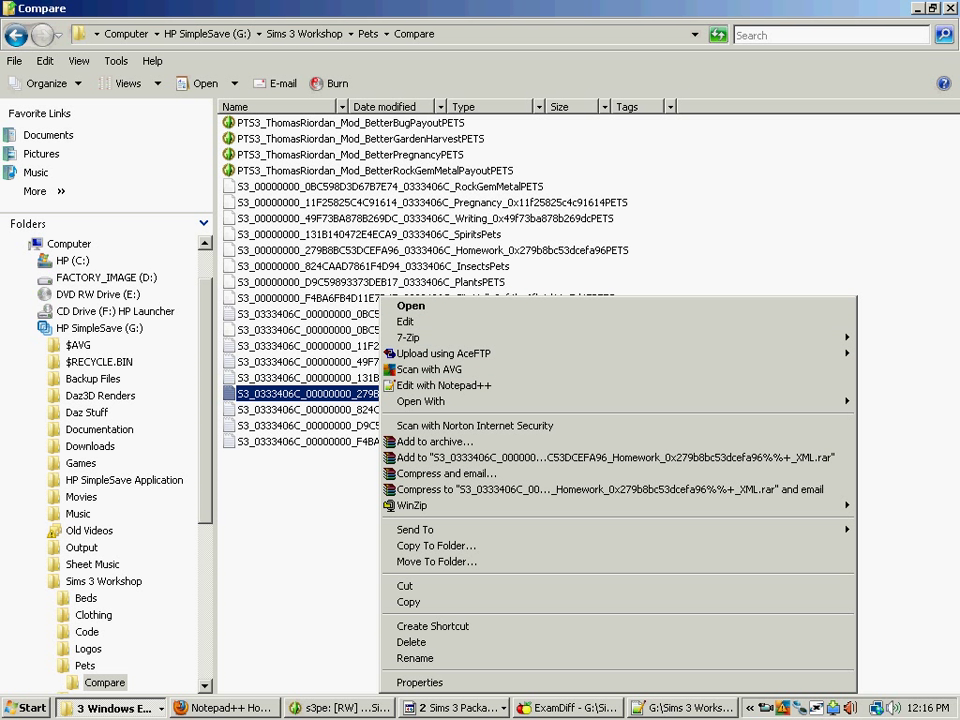
pyautogui.click(420, 401)
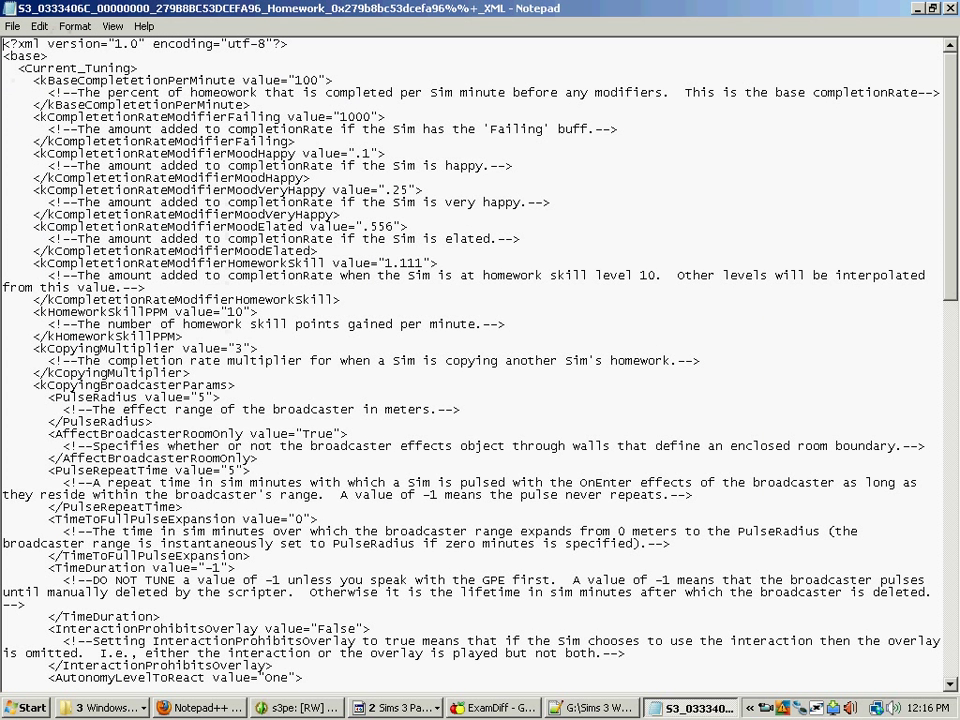
pyautogui.click(38, 26)
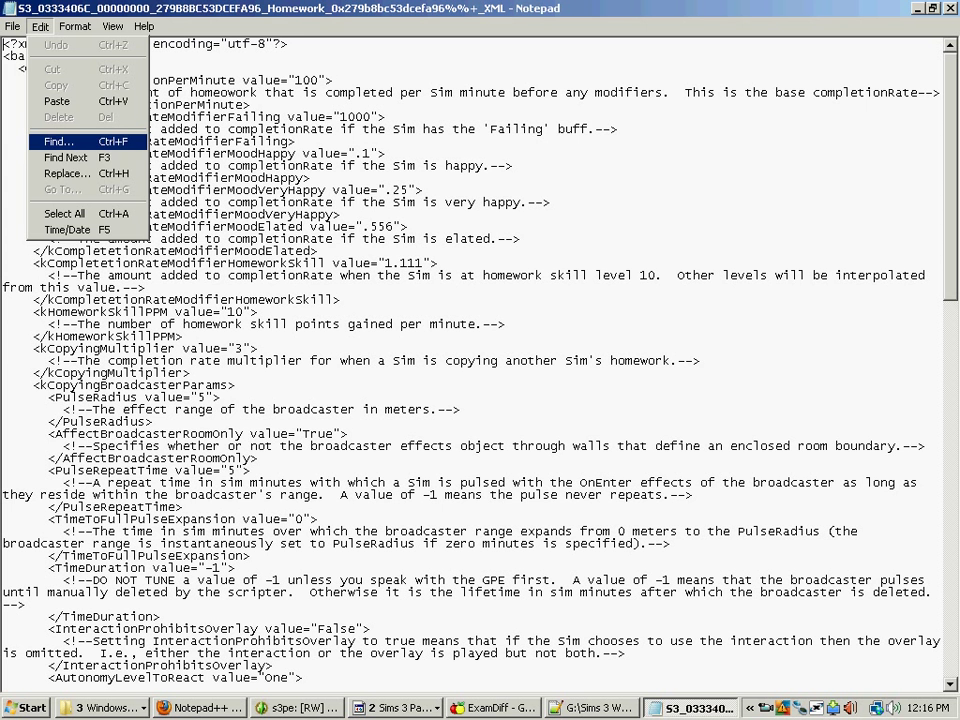
pyautogui.click(57, 141)
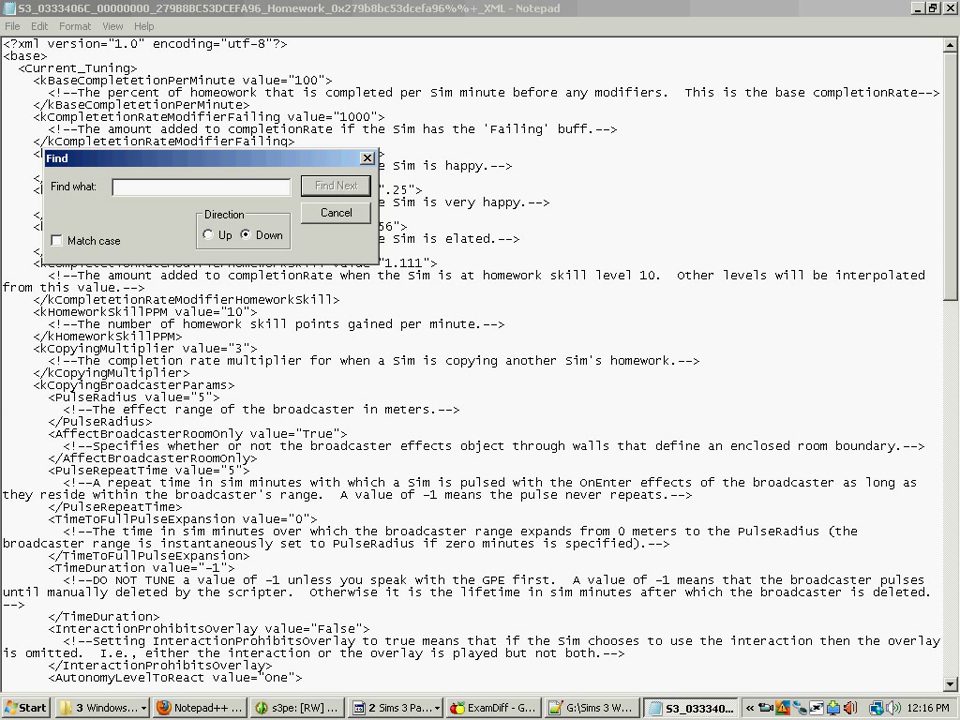
pyautogui.click(335, 212)
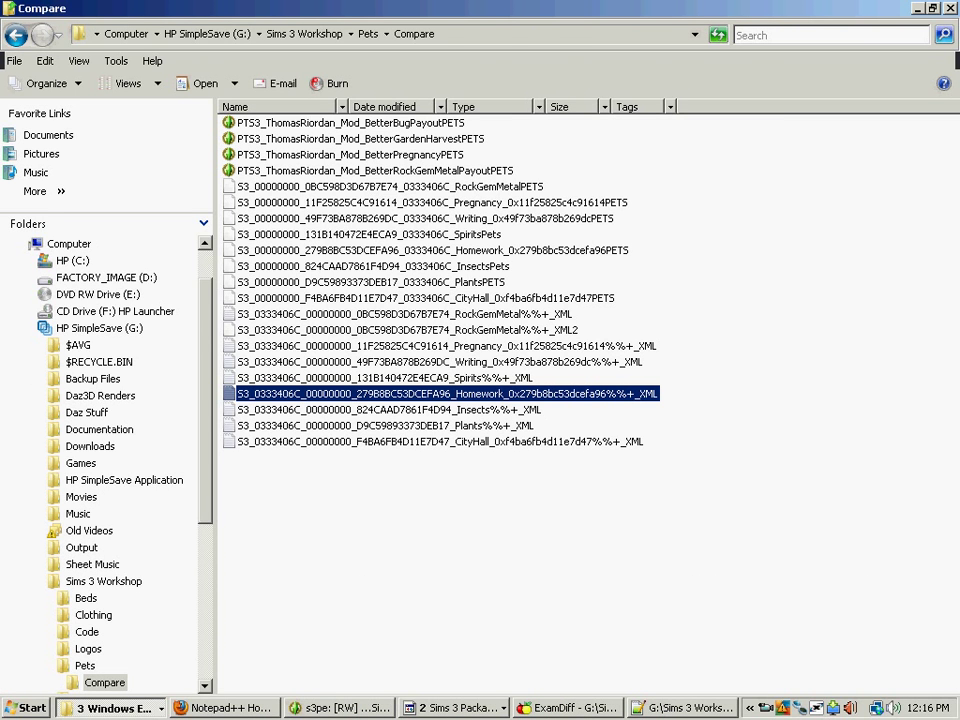
# Add the Pets ReactorCouldSeeCheck and mounted-reaction lines 65–76 after line 64 of the Homework XML
pyautogui.doubleClick(465, 393)
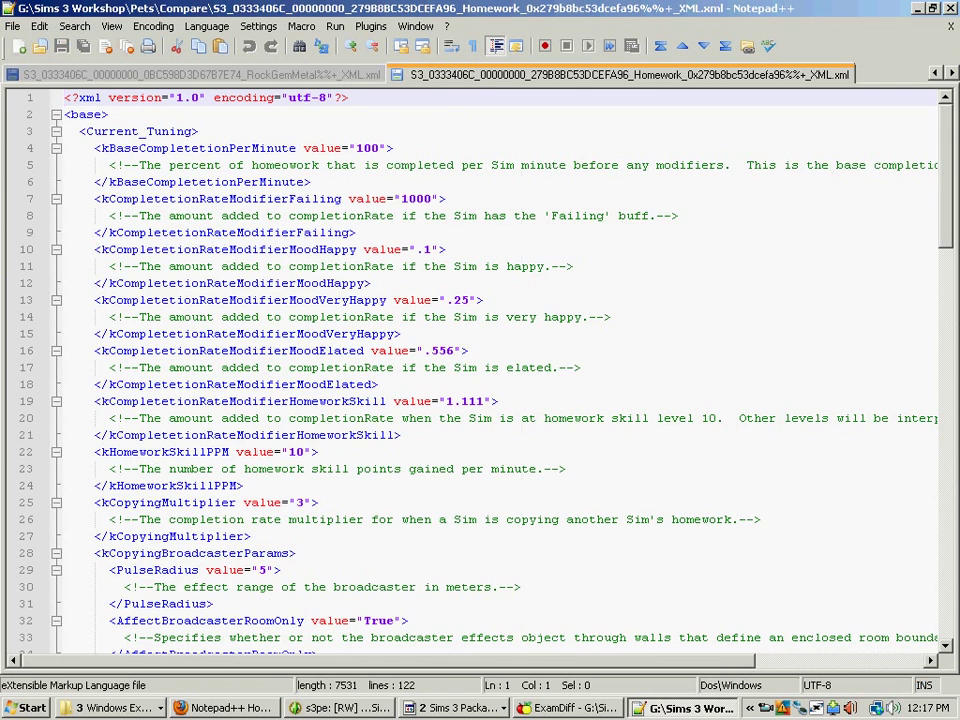
pyautogui.click(583, 705)
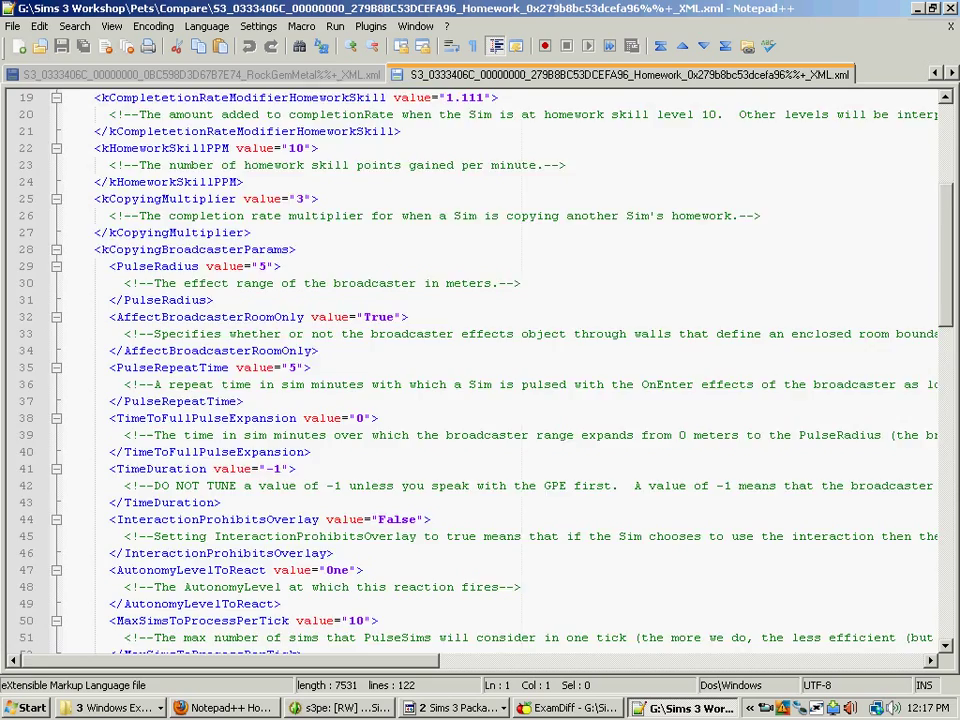
pyautogui.scroll(-3)
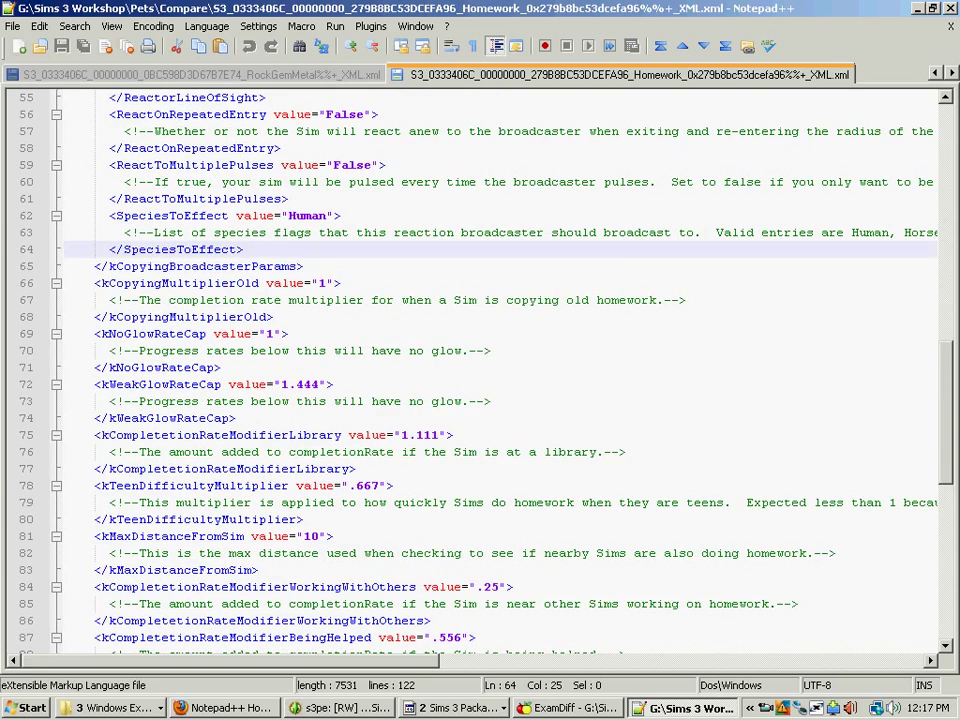
pyautogui.click(563, 708)
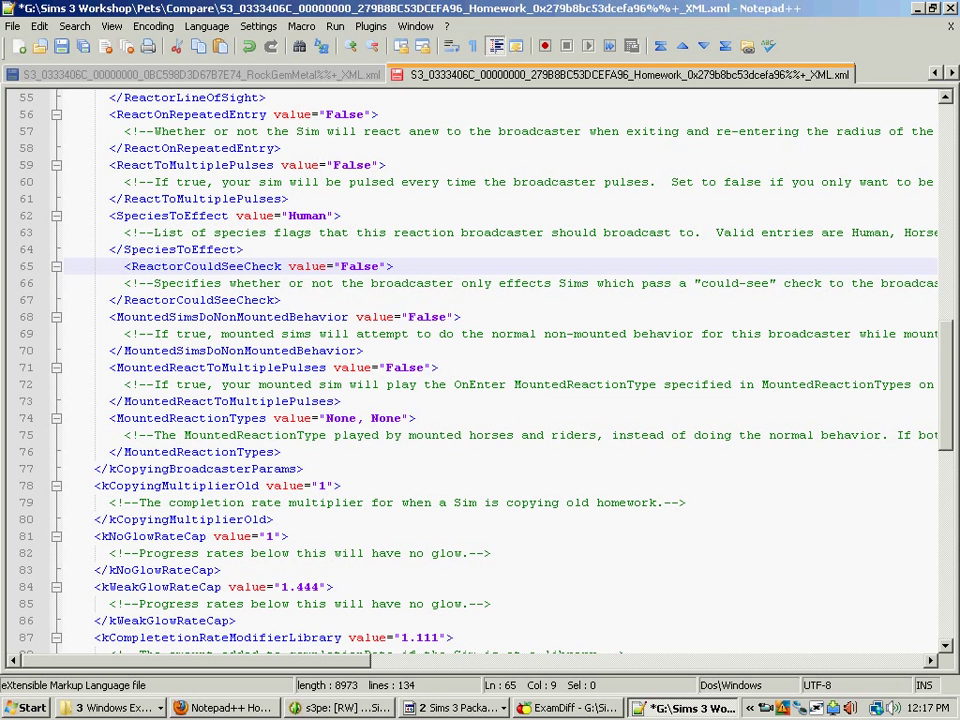
pyautogui.click(554, 708)
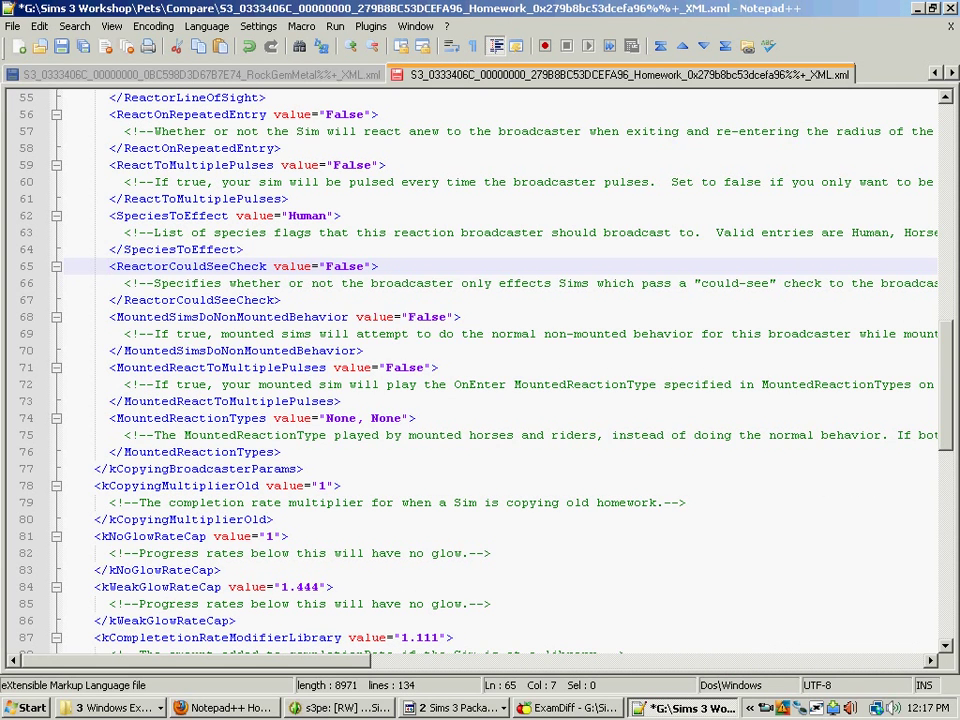
pyautogui.click(568, 709)
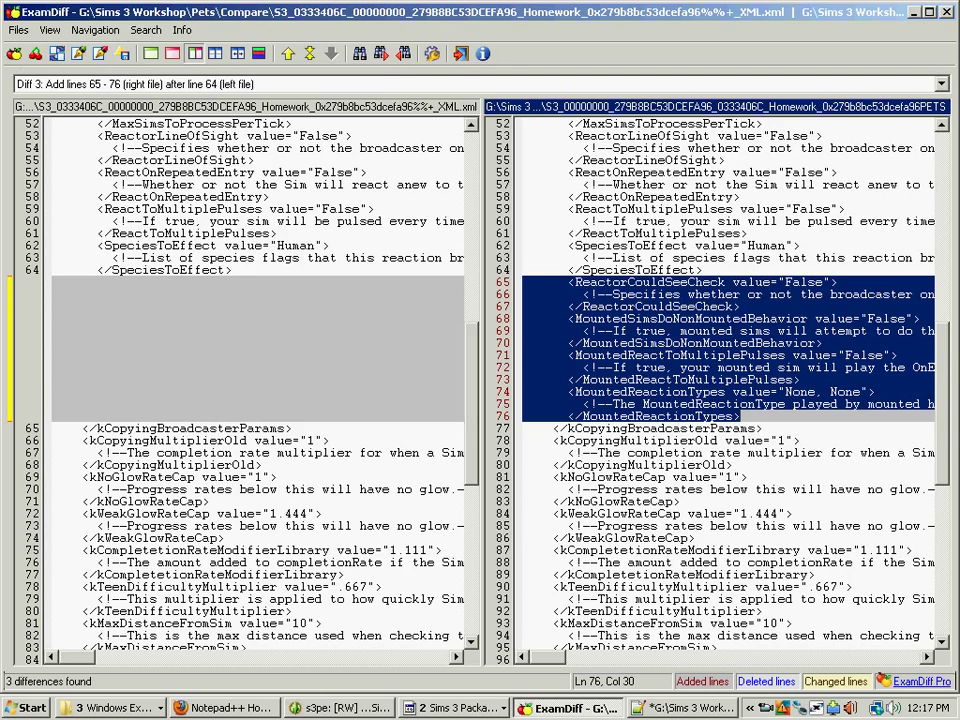
pyautogui.scroll(-3)
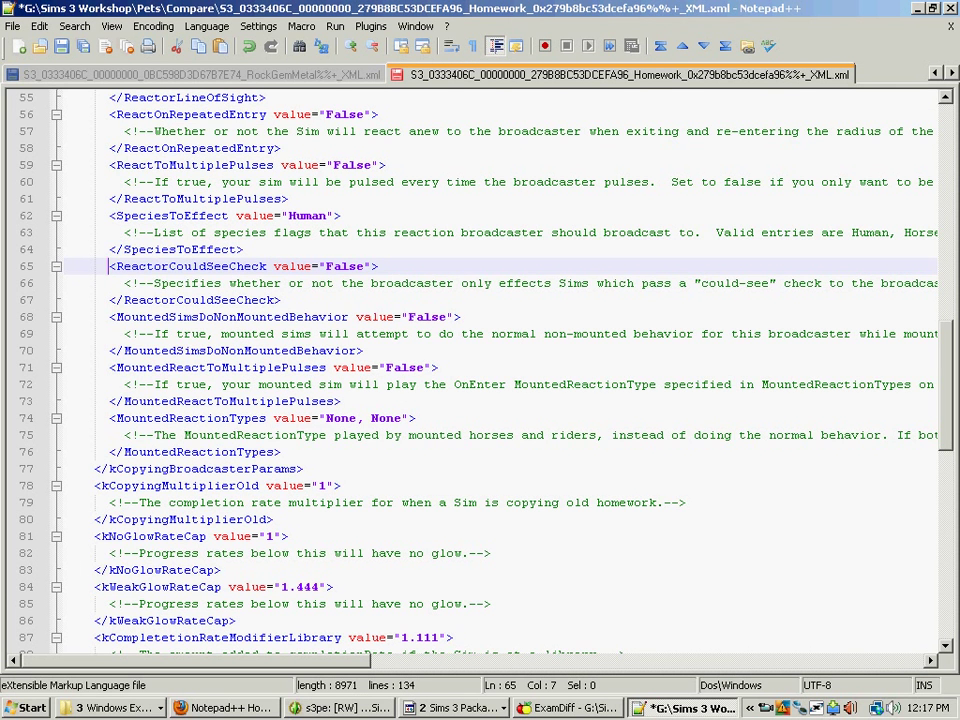
pyautogui.click(13, 26)
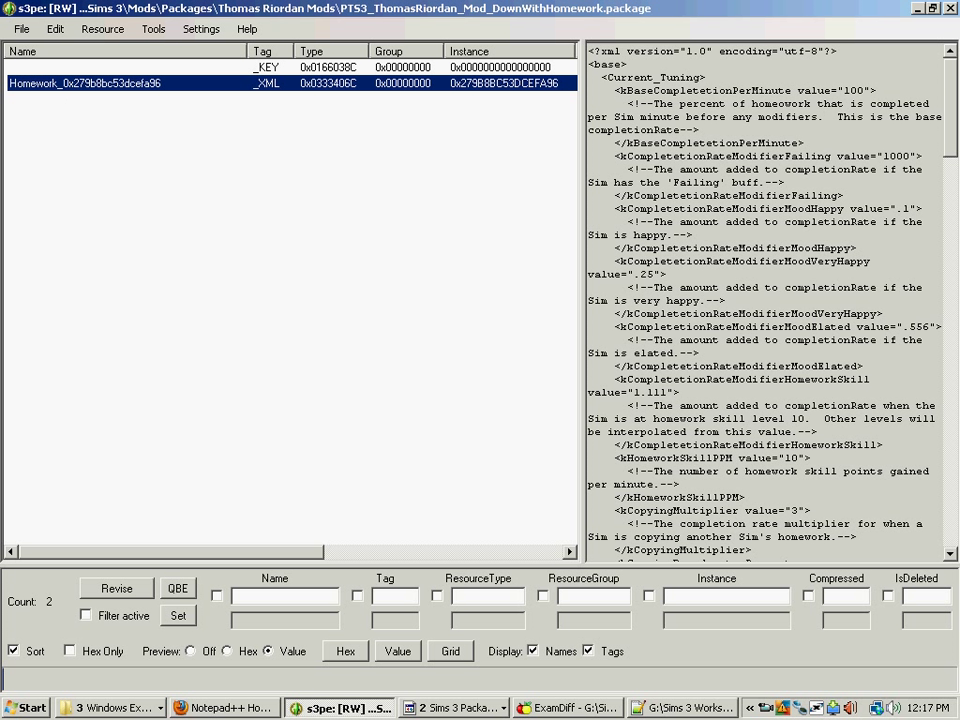
# Import the edited Homework XML from Compare over the existing Homework resource
pyautogui.rightClick(100, 88)
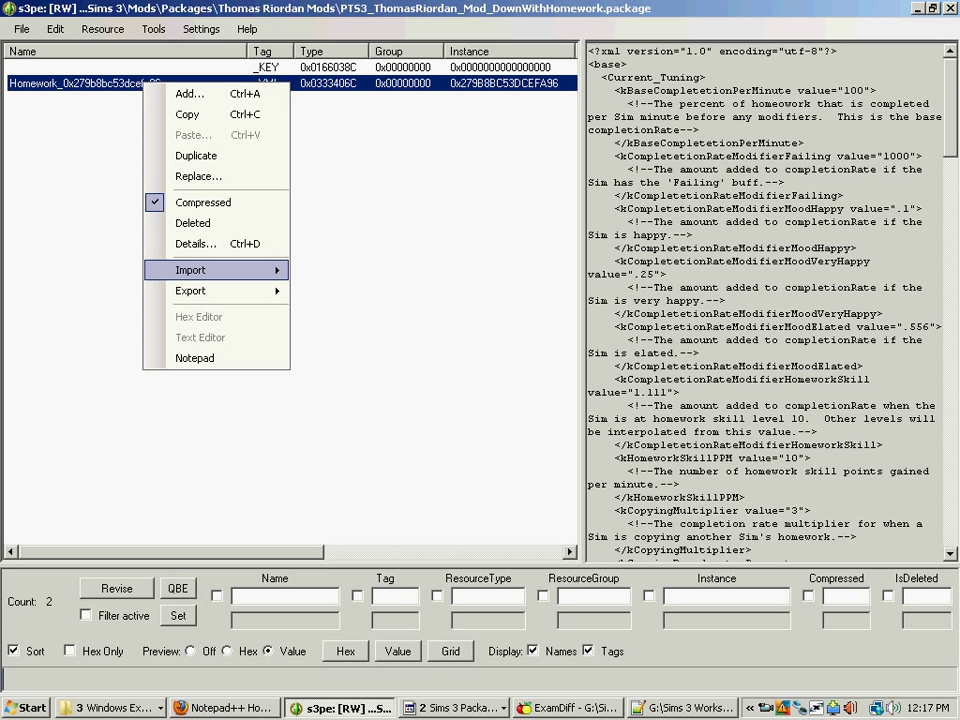
pyautogui.click(190, 269)
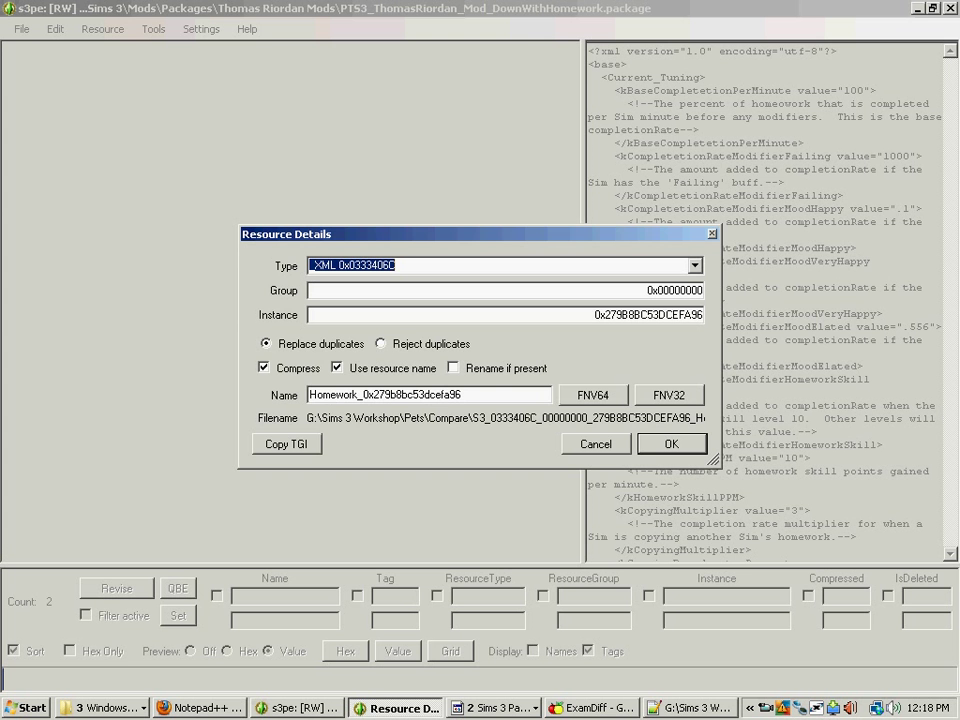
pyautogui.click(671, 443)
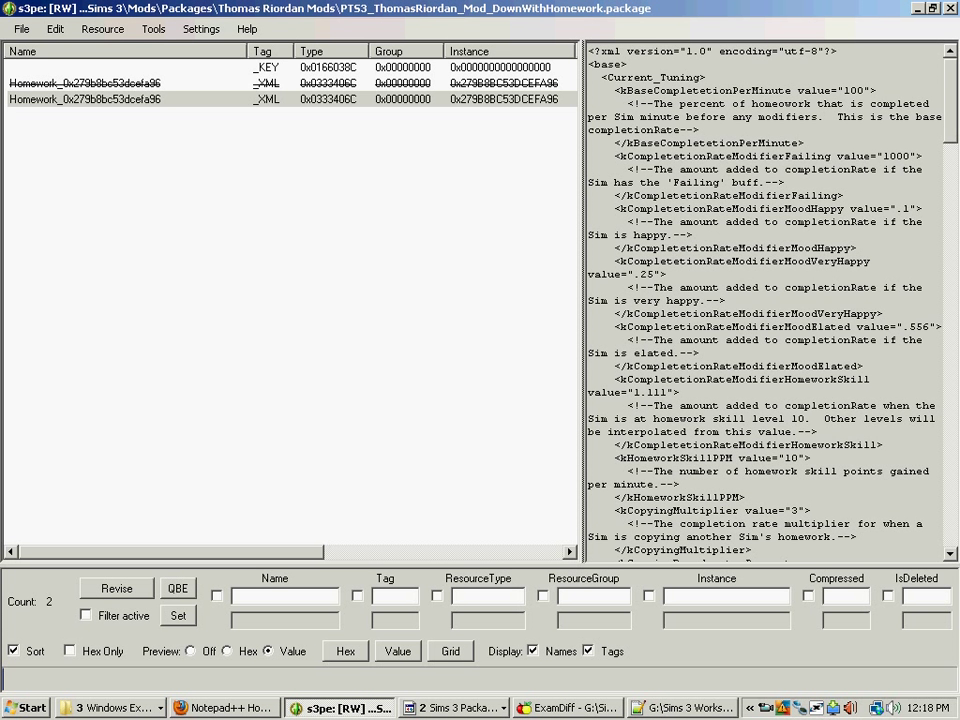
pyautogui.click(22, 29)
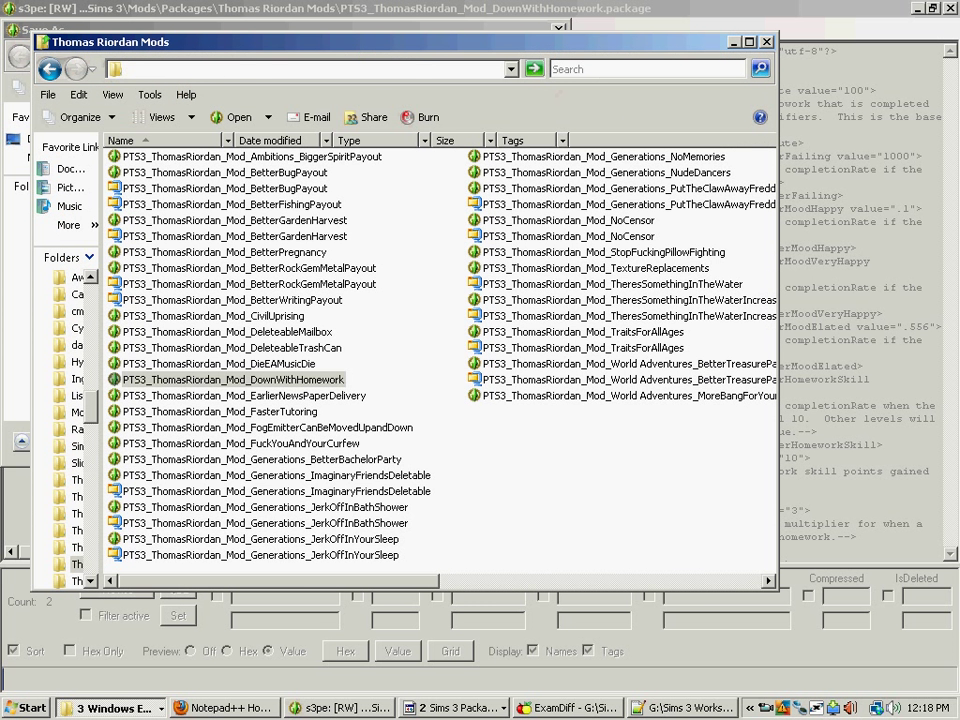
# Save the package as PTS3_ThomasRiordan_Mod_DownWithHomeworkPETS in Sims 3 Workshop\Pets\Compare
pyautogui.rightClick(220, 379)
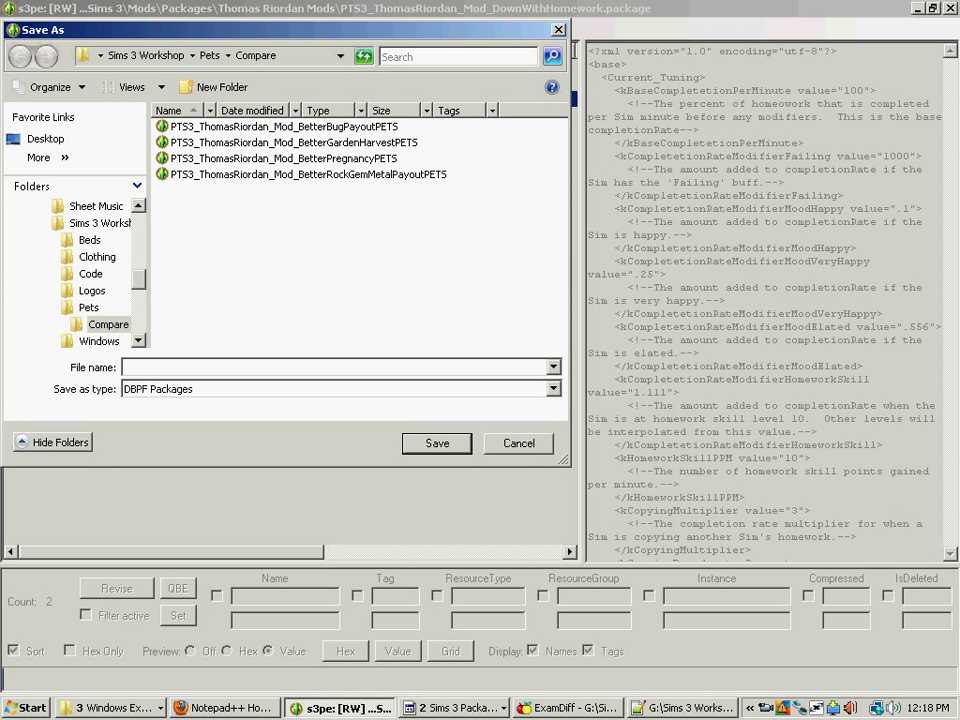
pyautogui.write('PTS3_ThomasRiordan_Mod_DownWithHomeworkPETS')
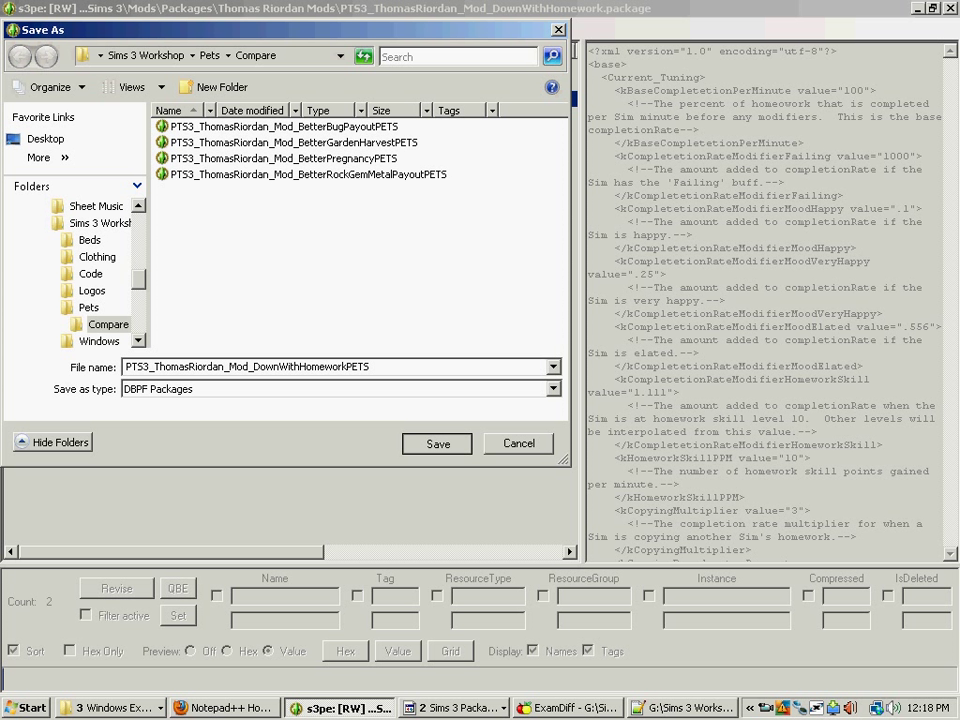
pyautogui.click(436, 443)
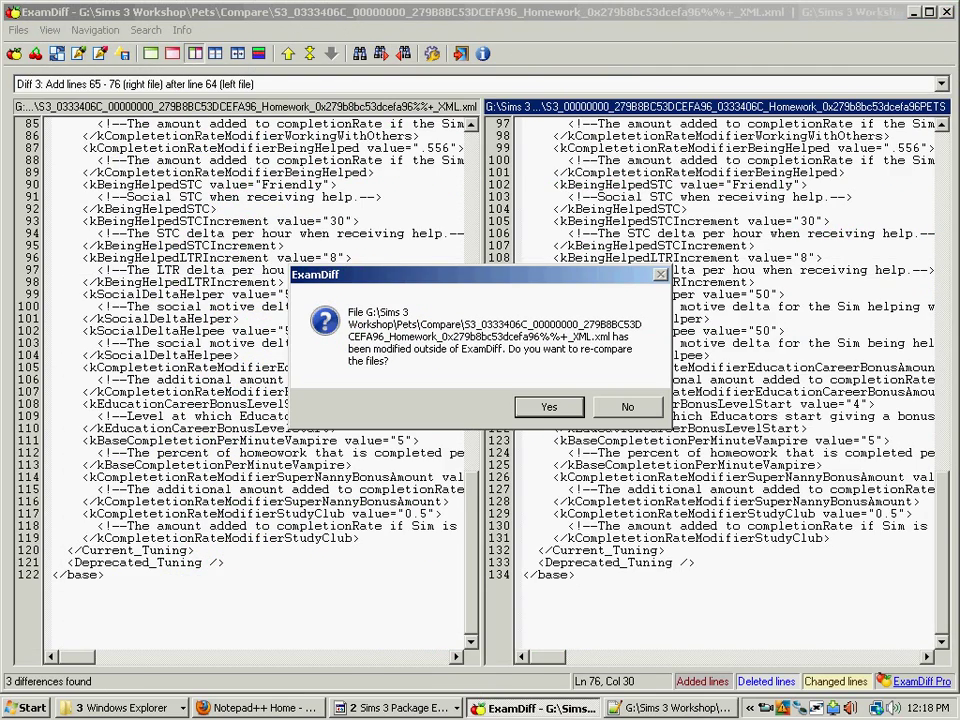
# Dismiss the re-compare prompt and diff RockGemMetal XML against RockGemMetalPETS (57 differences)
pyautogui.click(549, 407)
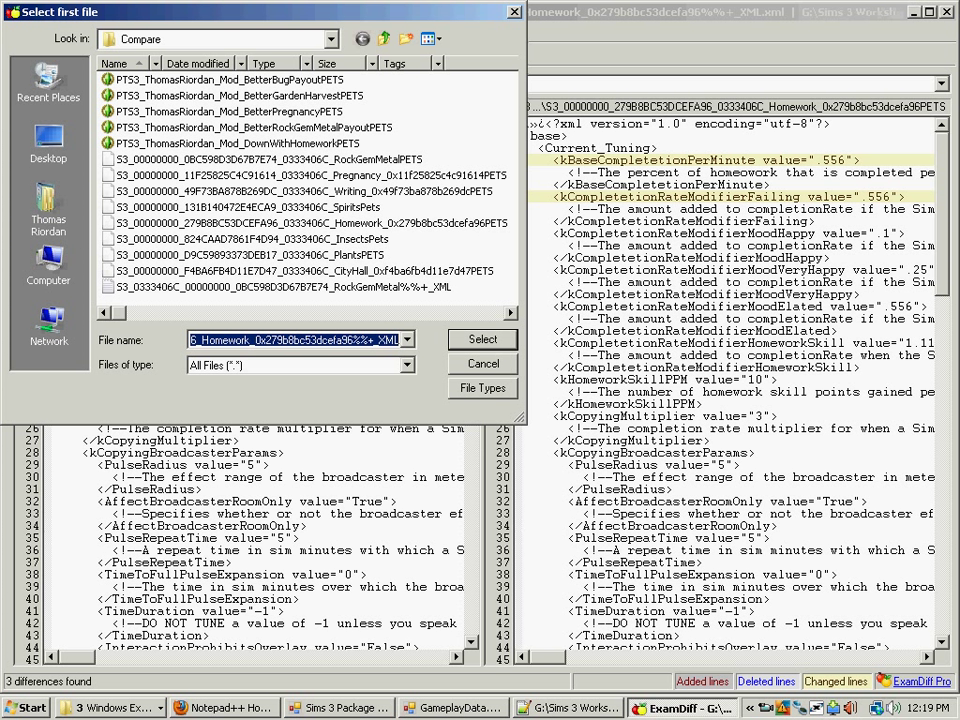
pyautogui.click(483, 339)
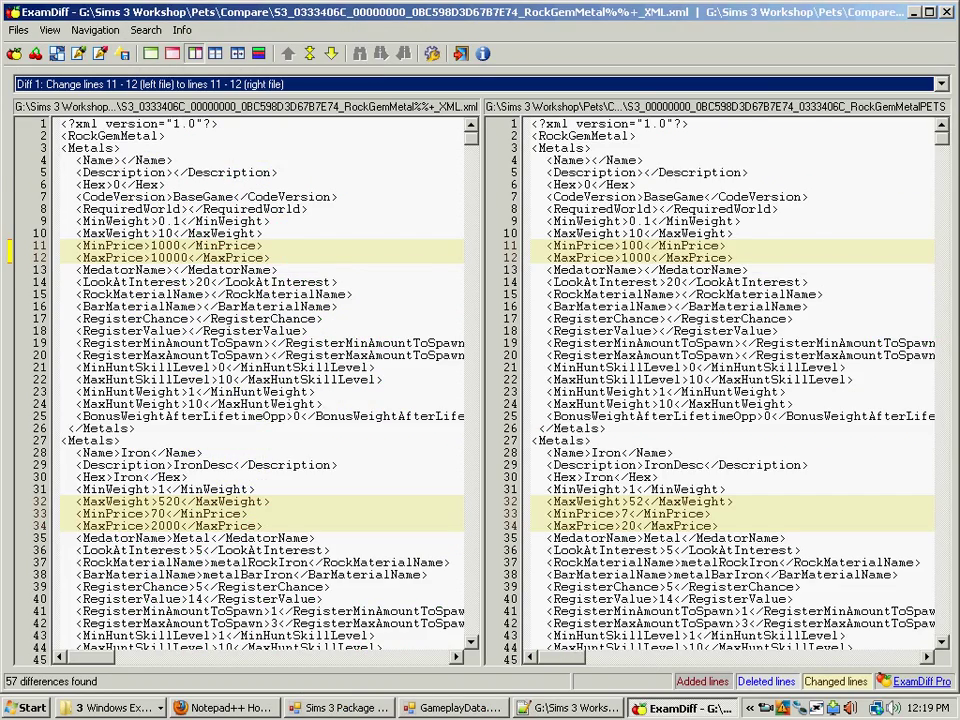
pyautogui.scroll(-3)
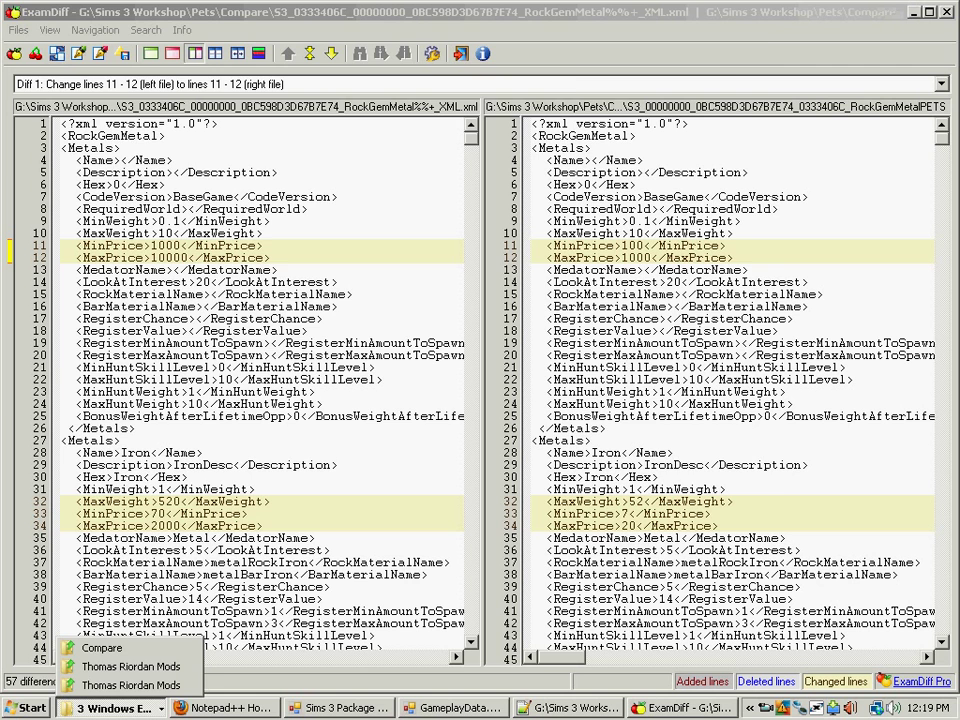
# Open BetterRockGemMetalPayout and export its RockGemMetal tuning with OLD appended to the name
pyautogui.click(131, 677)
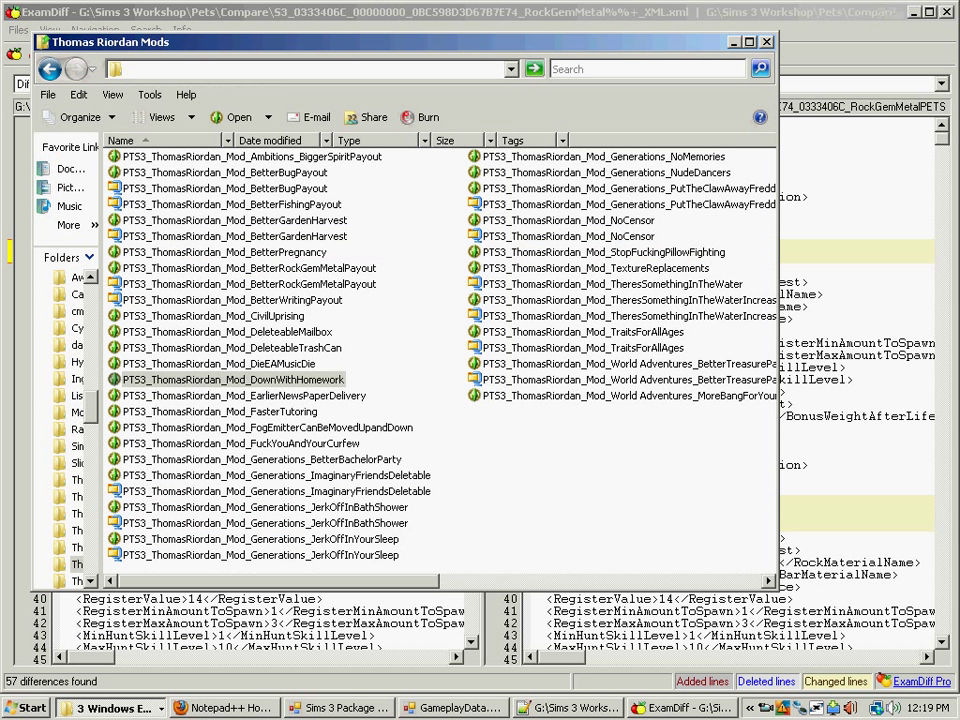
pyautogui.click(230, 268)
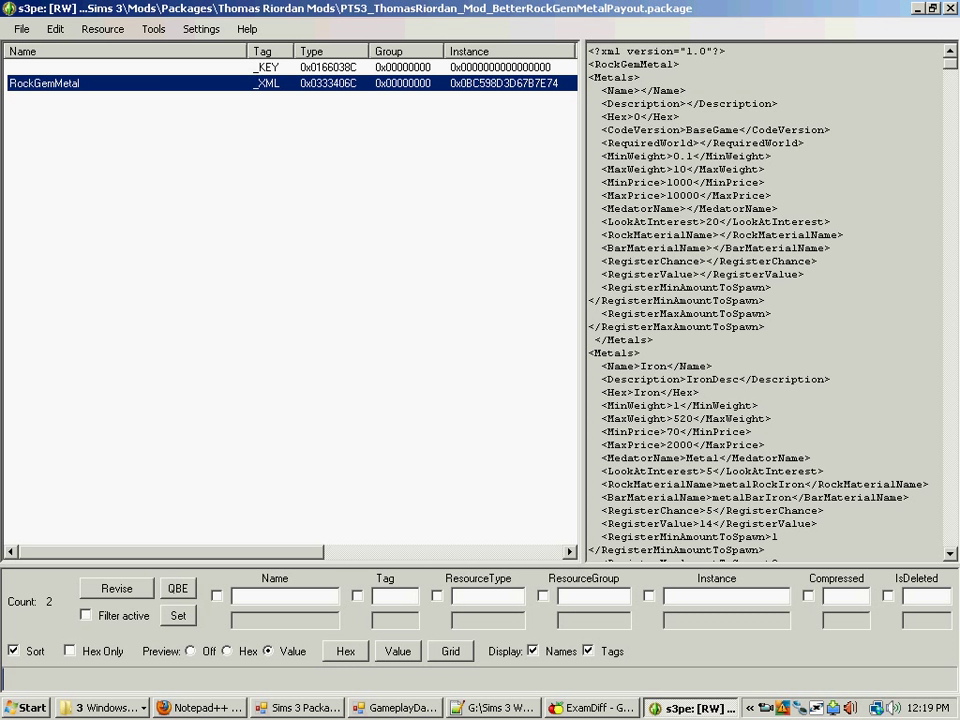
pyautogui.rightClick(44, 90)
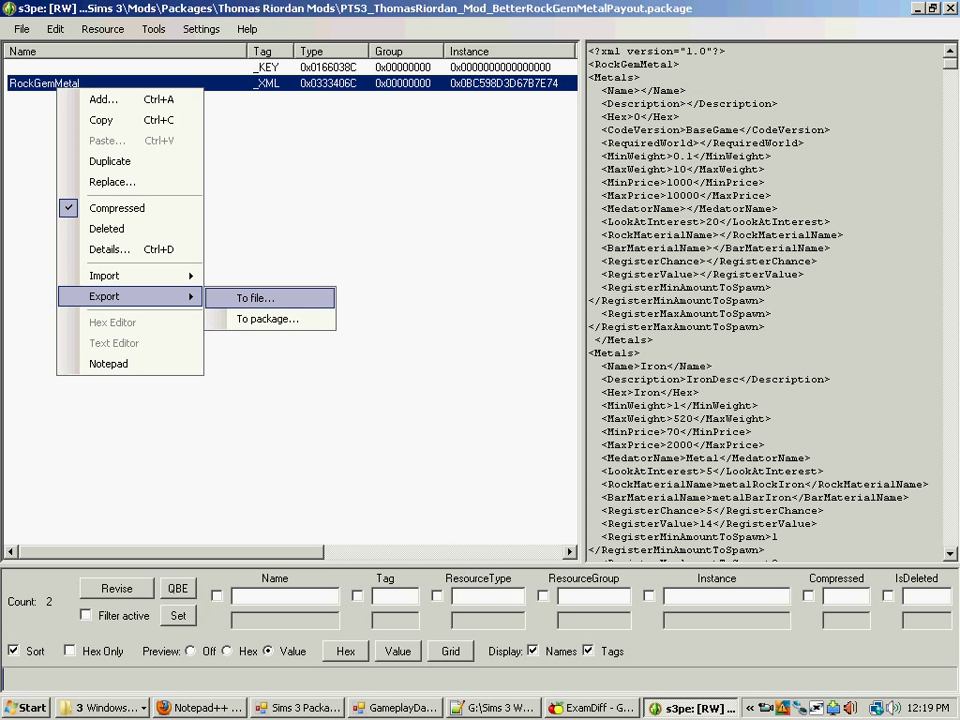
pyautogui.click(256, 297)
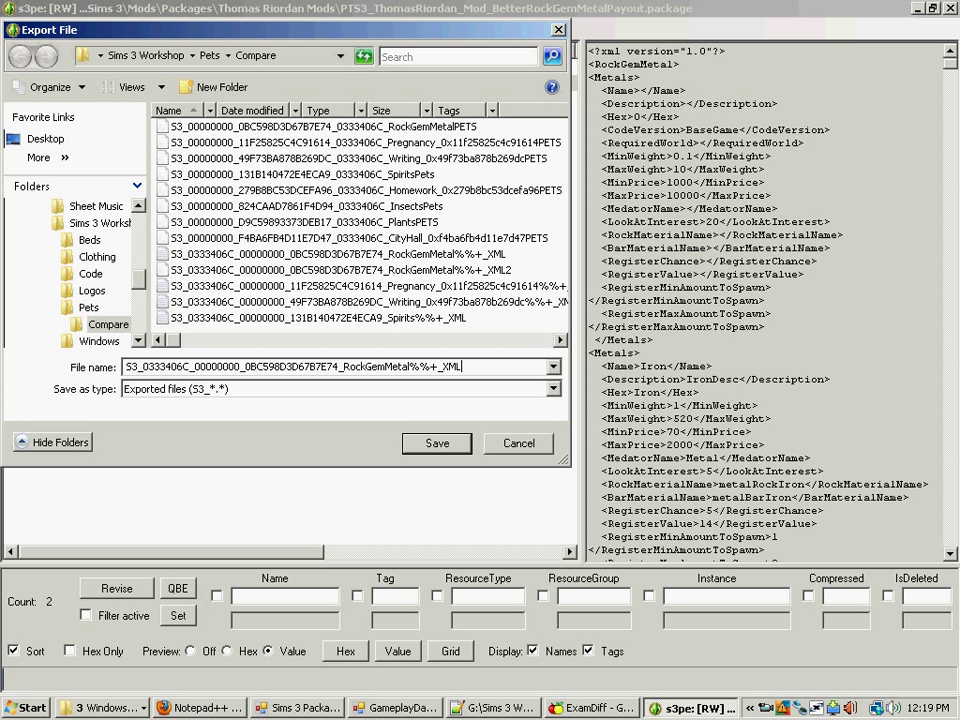
pyautogui.write('OLD')
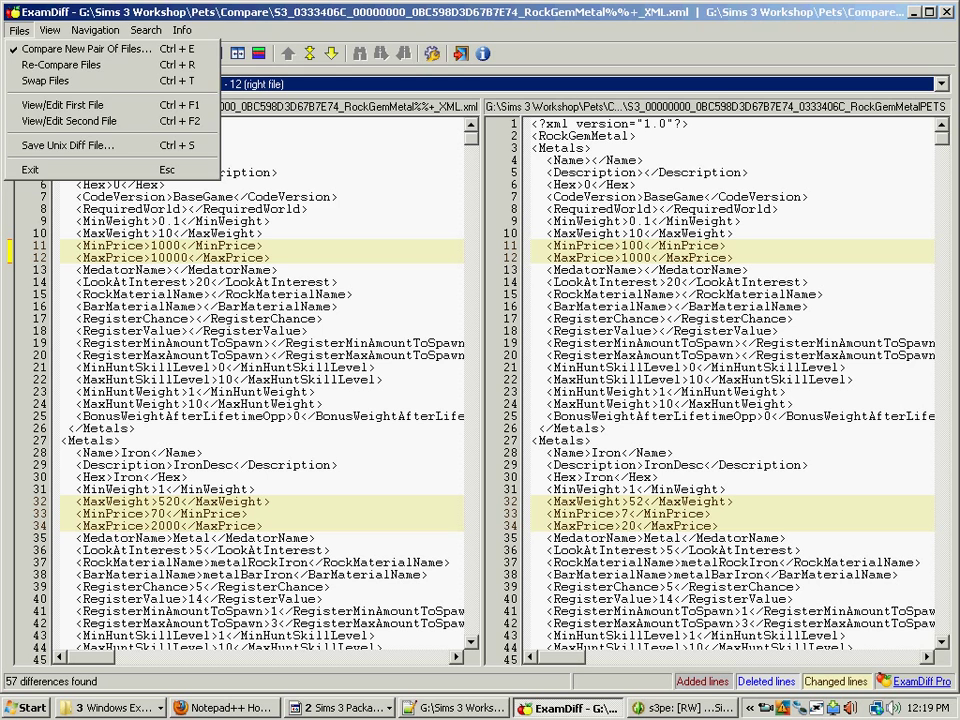
# Diff RockGemMetal XMLOLD against RockGemMetalPETS and scroll through the 94 differences
pyautogui.click(81, 104)
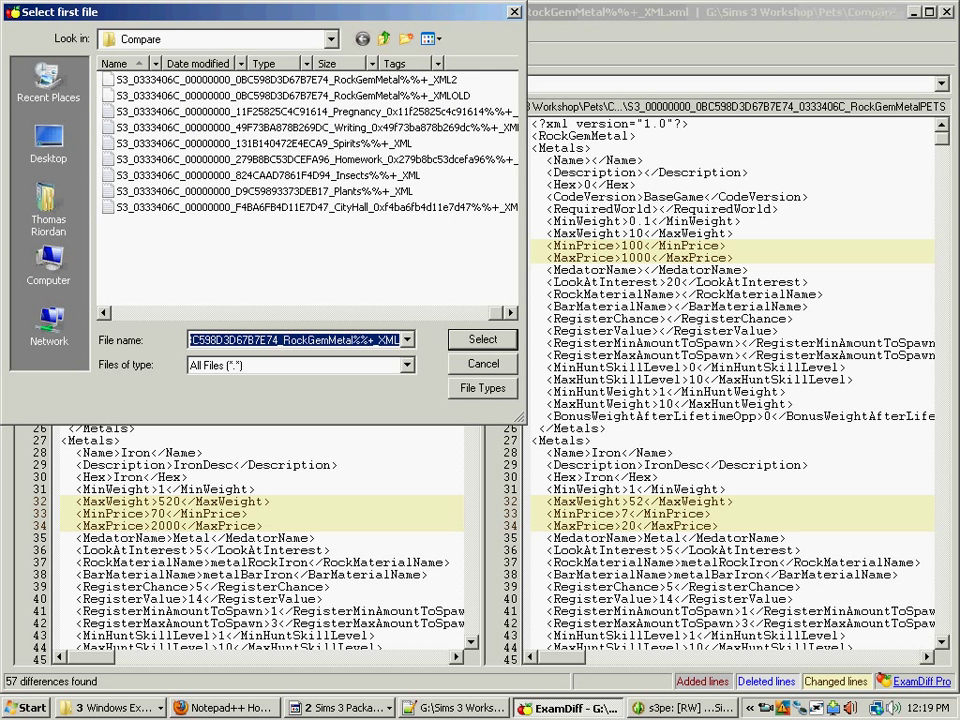
pyautogui.click(482, 339)
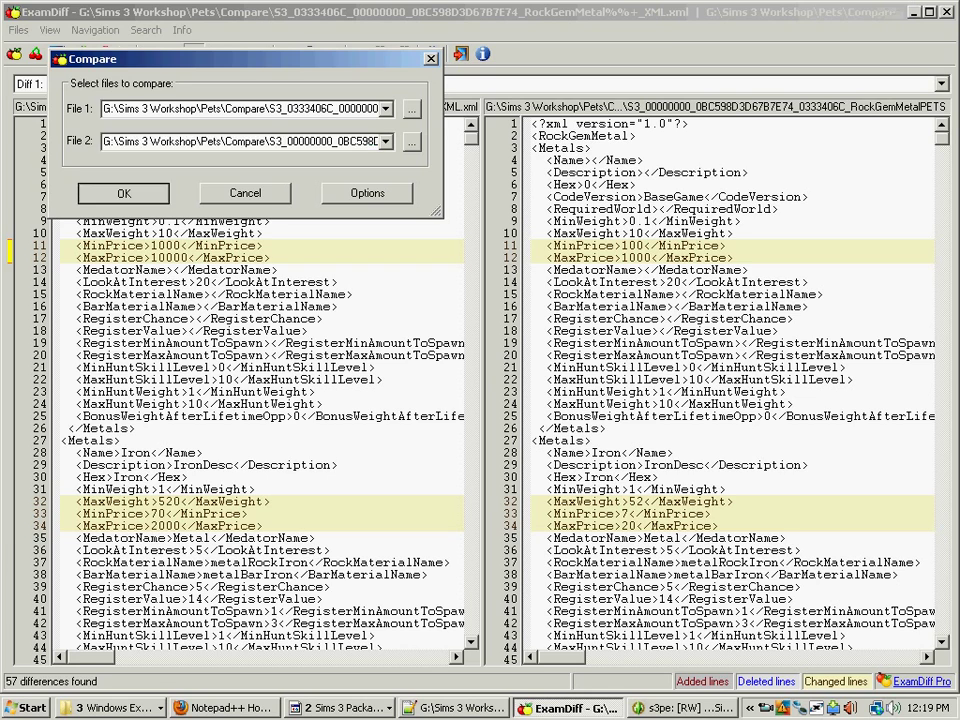
pyautogui.click(123, 193)
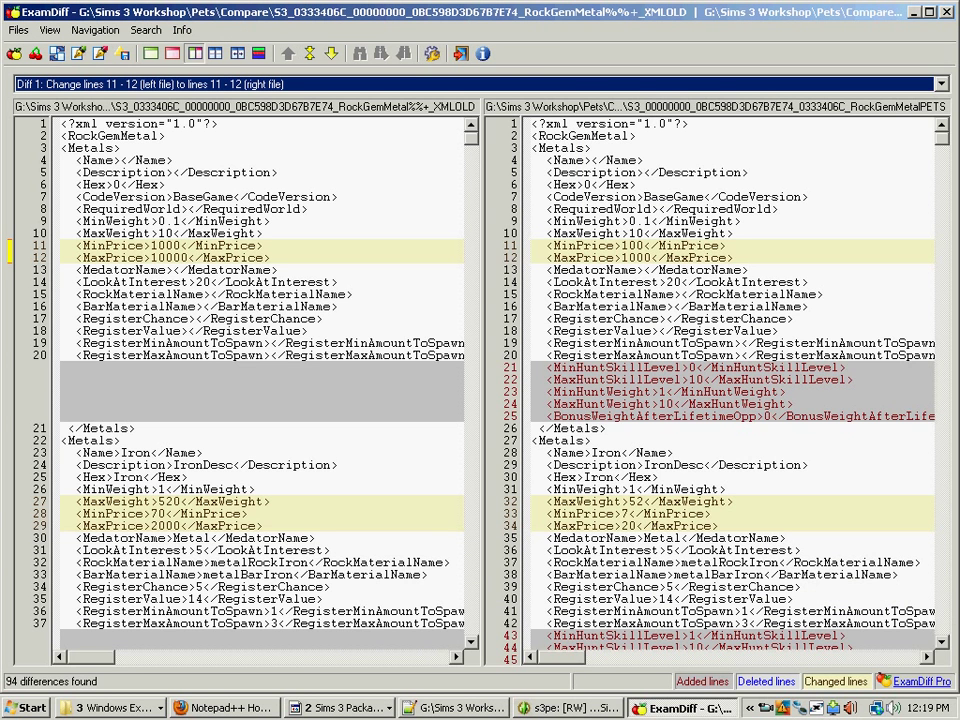
pyautogui.scroll(-3)
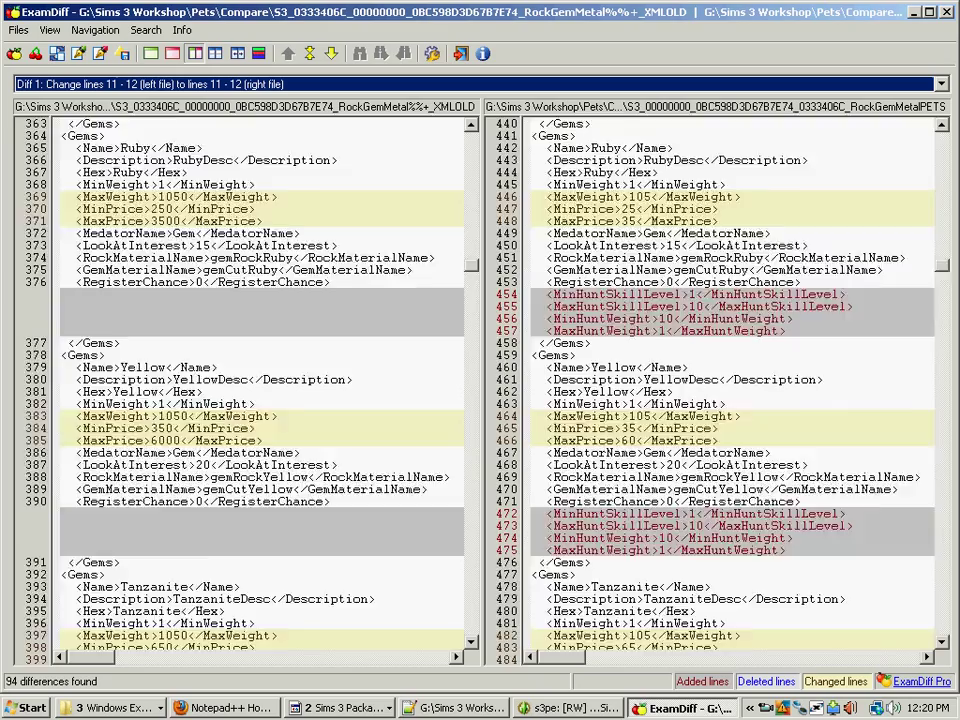
pyautogui.scroll(-3)
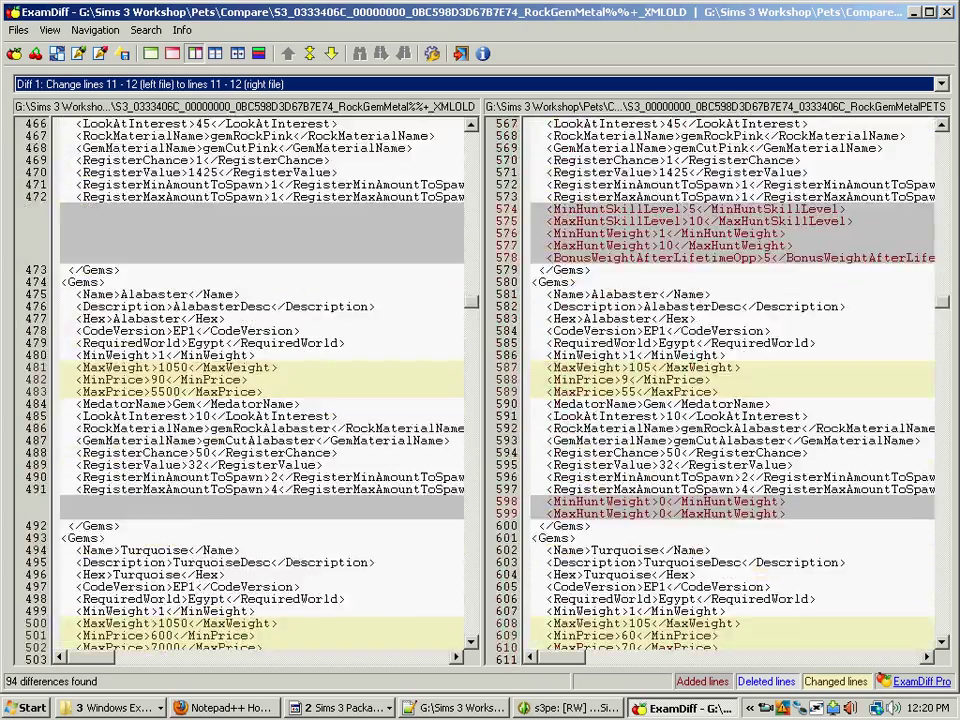
pyautogui.scroll(-3)
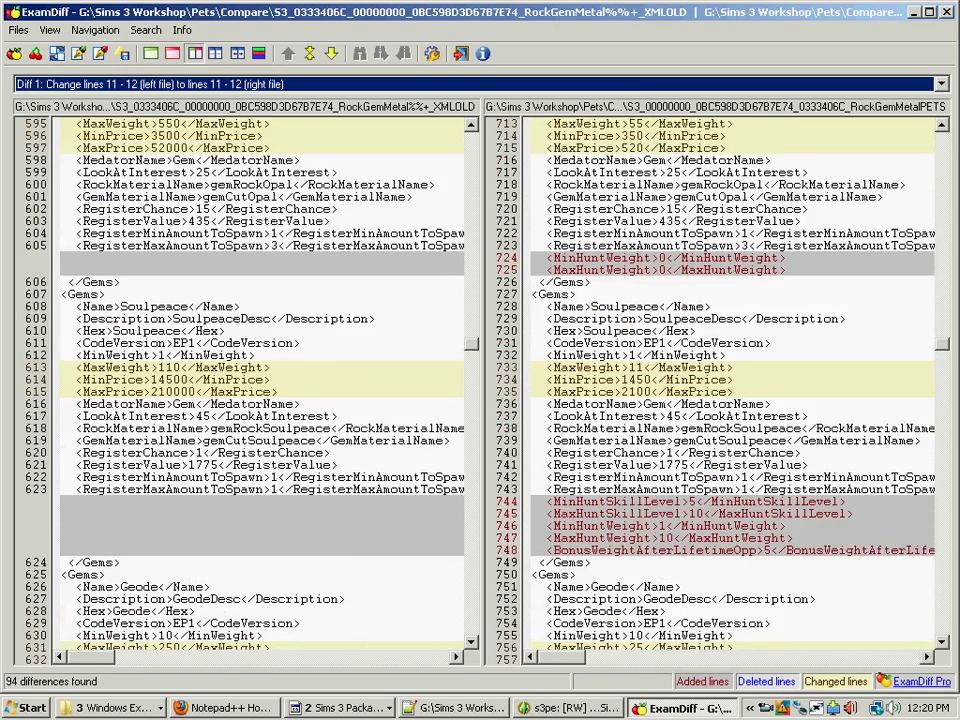
pyautogui.scroll(-3)
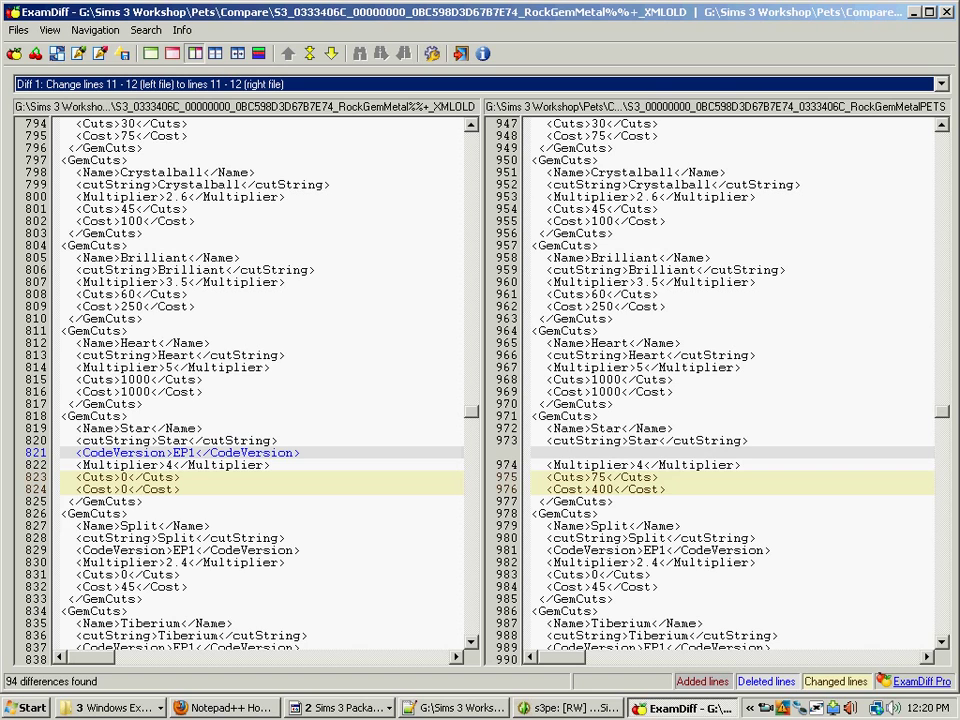
pyautogui.scroll(-3)
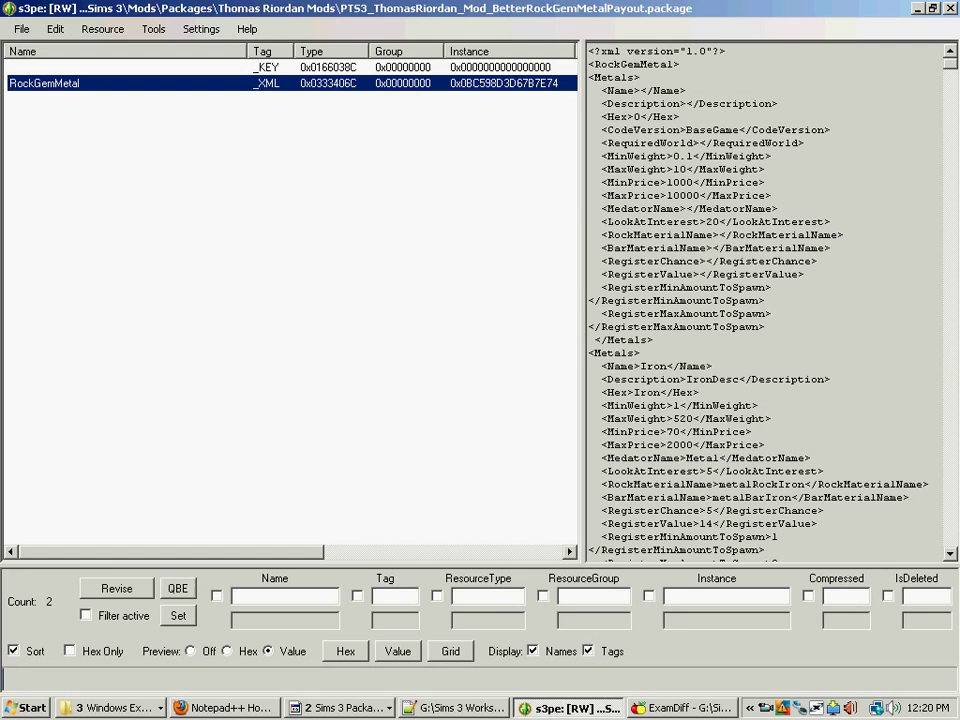
# Scroll the RockGemMetal comparison to Diff 16, Platinum's new MinHuntWeight and MaxHuntWeight lines
pyautogui.click(679, 705)
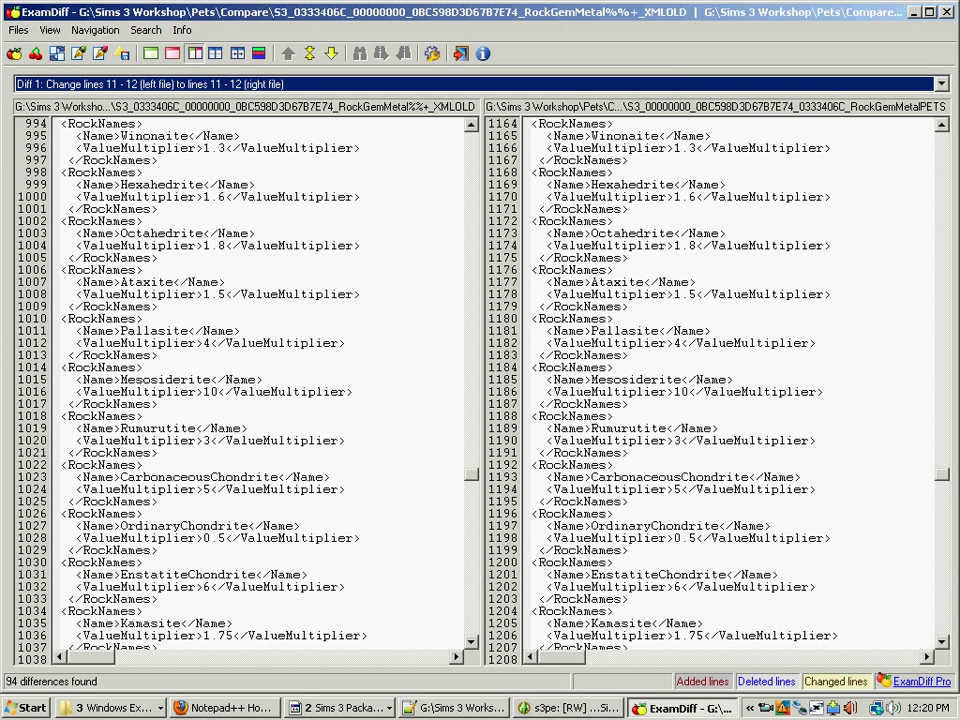
pyautogui.scroll(-3)
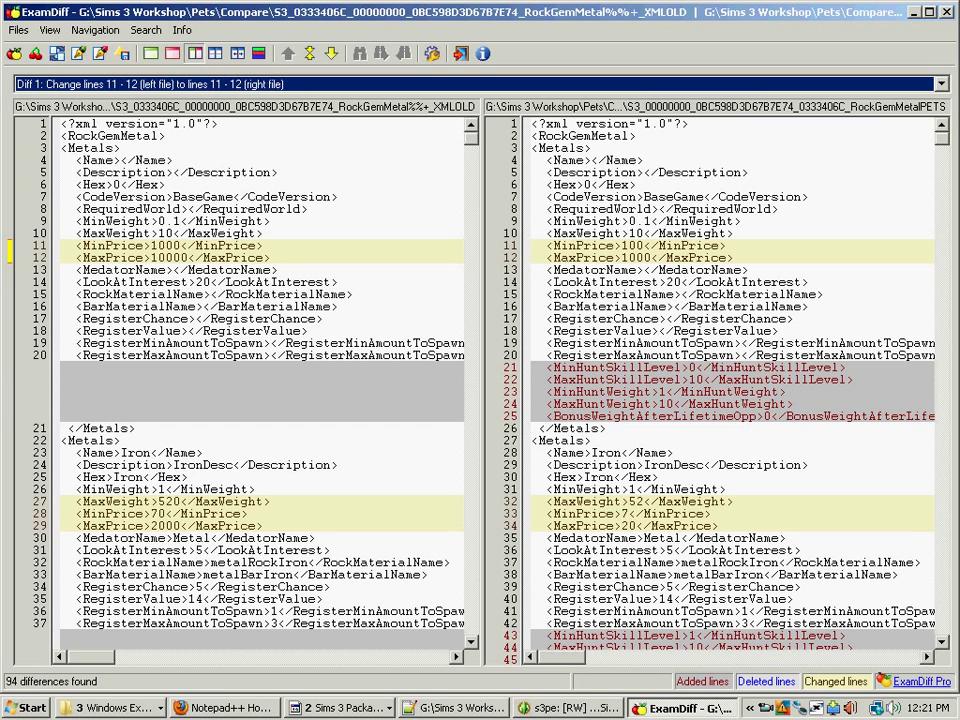
pyautogui.scroll(-3)
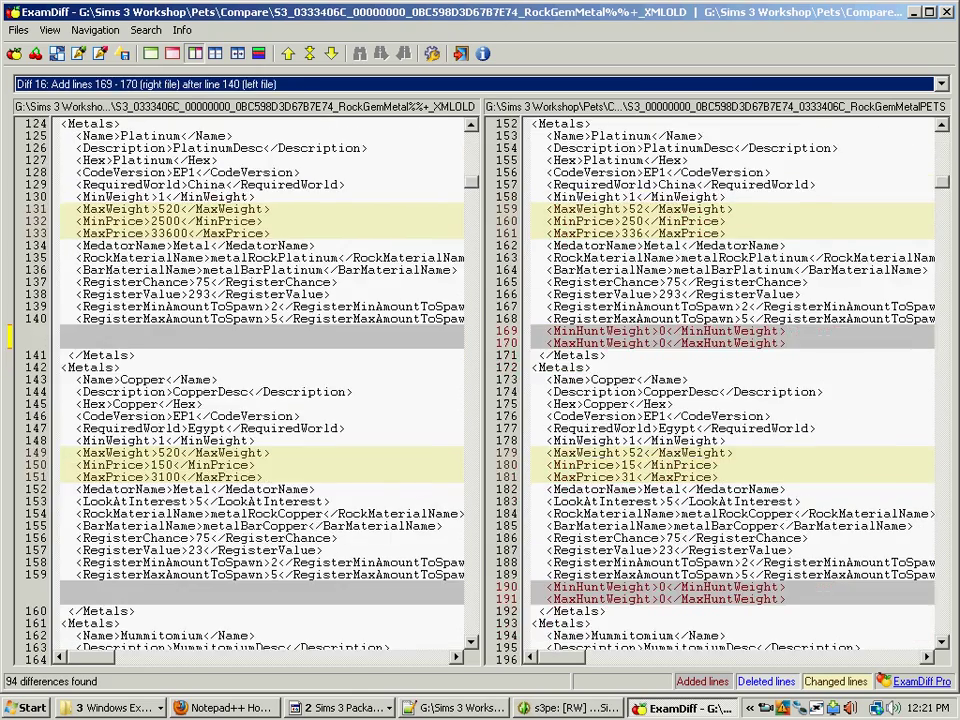